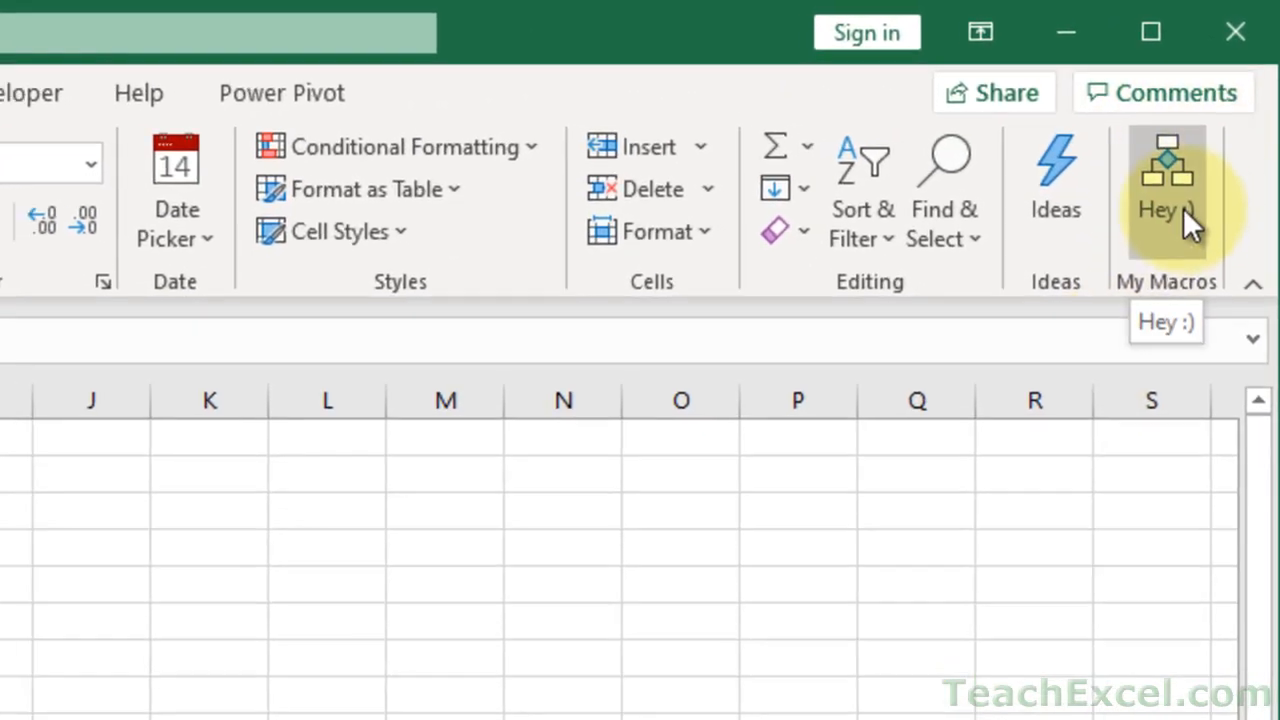
- Run the greeting macro and dismiss its 'Oh, hi there! :)' message
left_click(1166, 184)
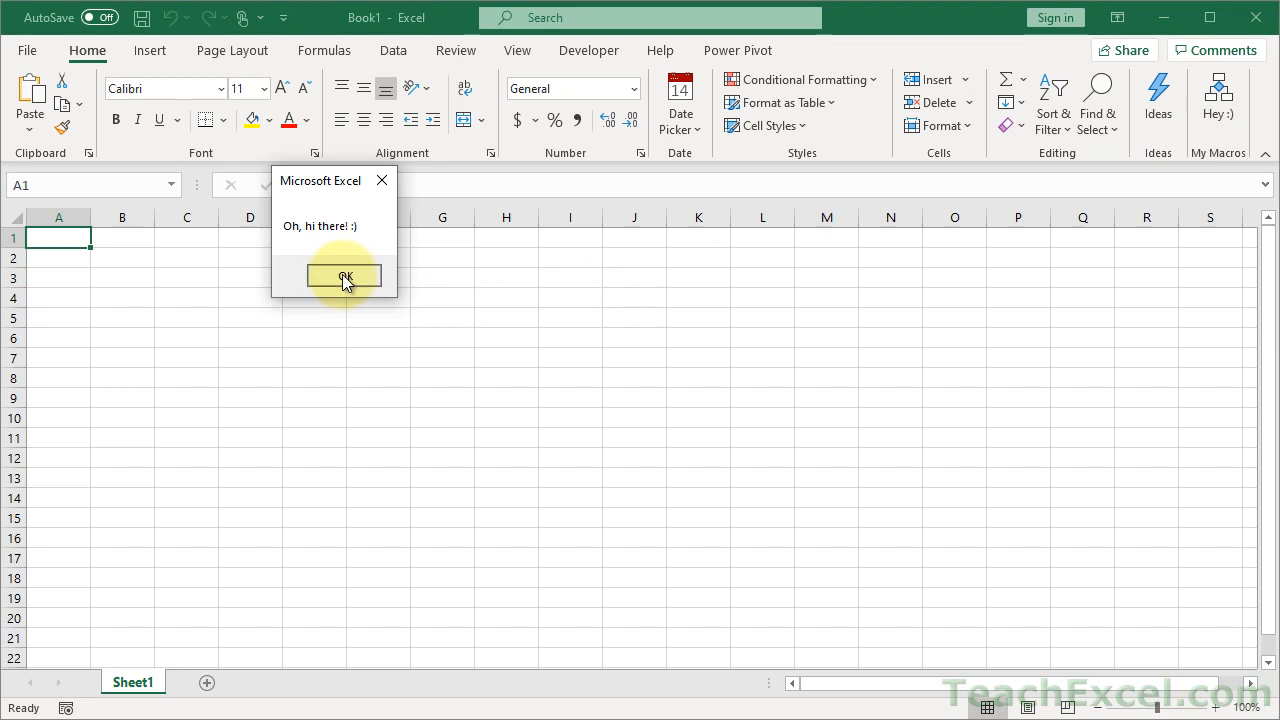
left_click(344, 276)
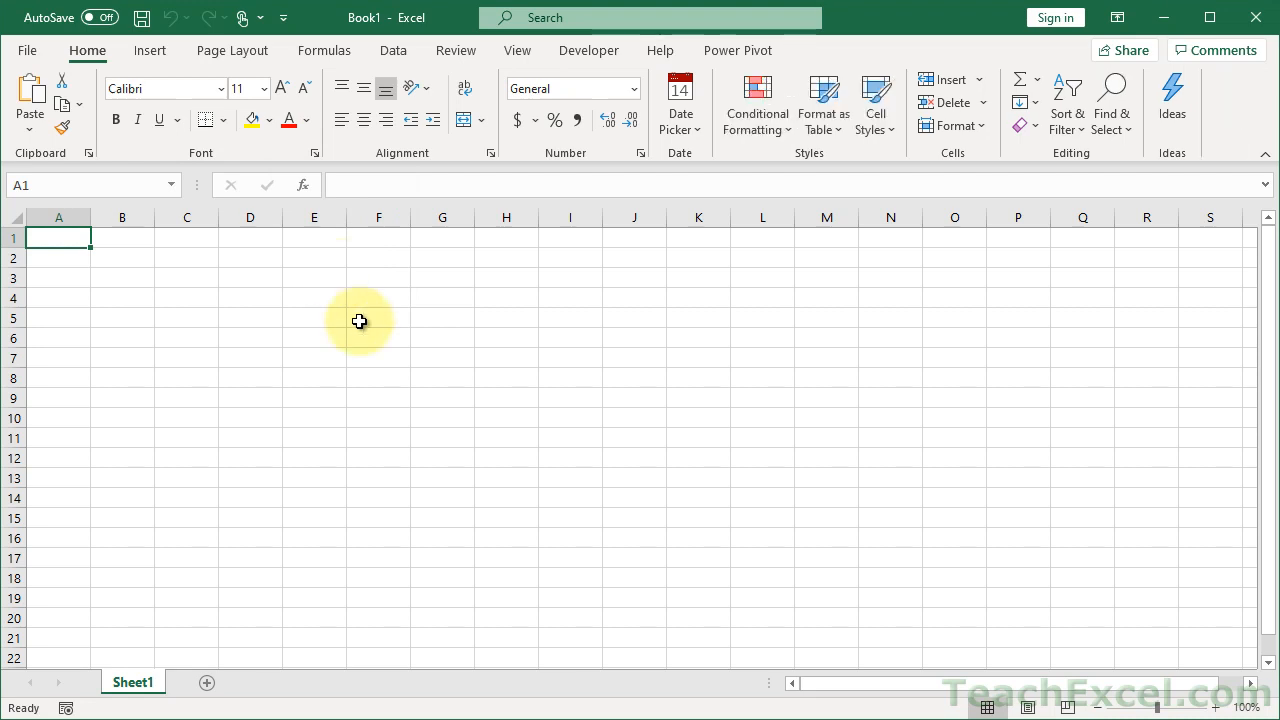
mouse_move(1130, 264)
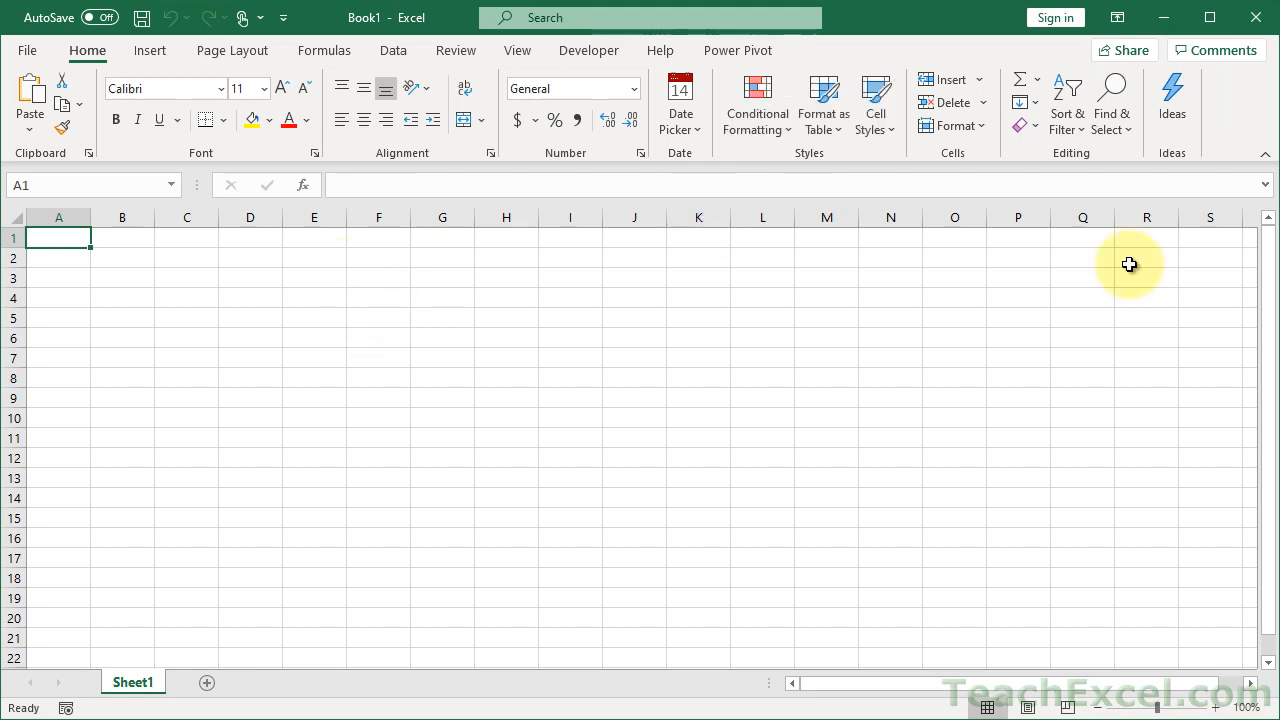
mouse_move(508, 418)
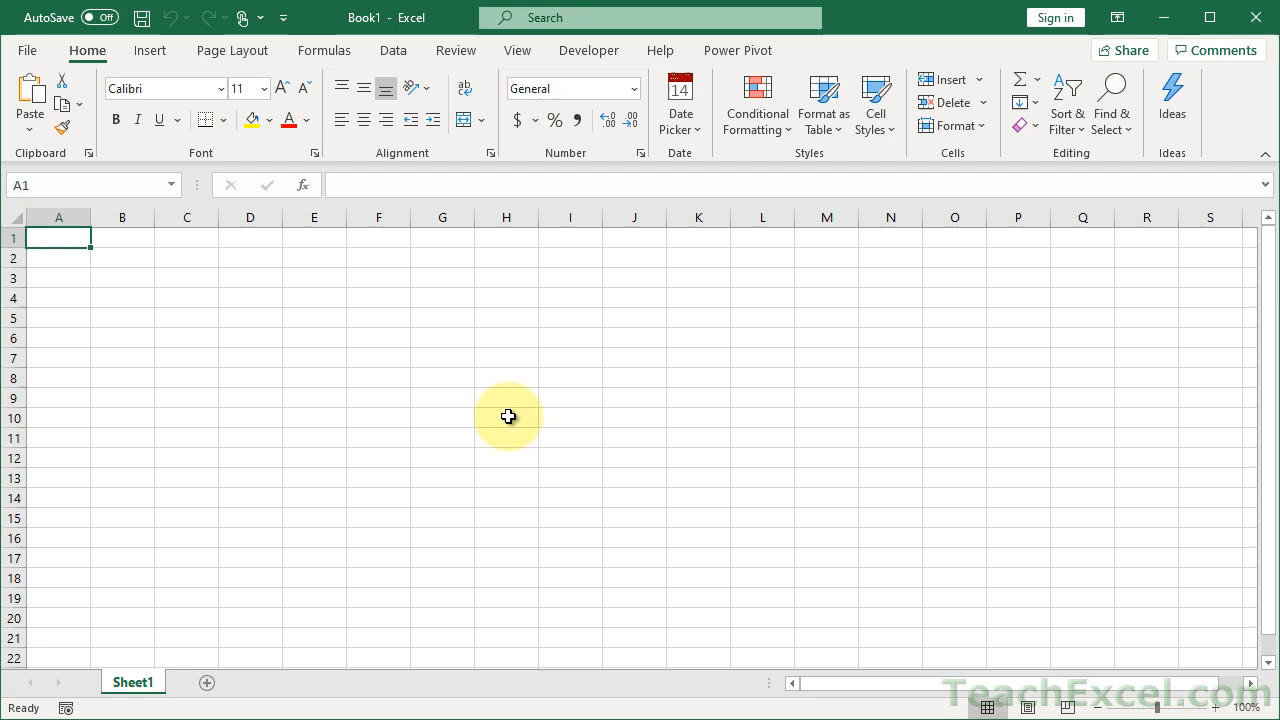
mouse_move(358, 316)
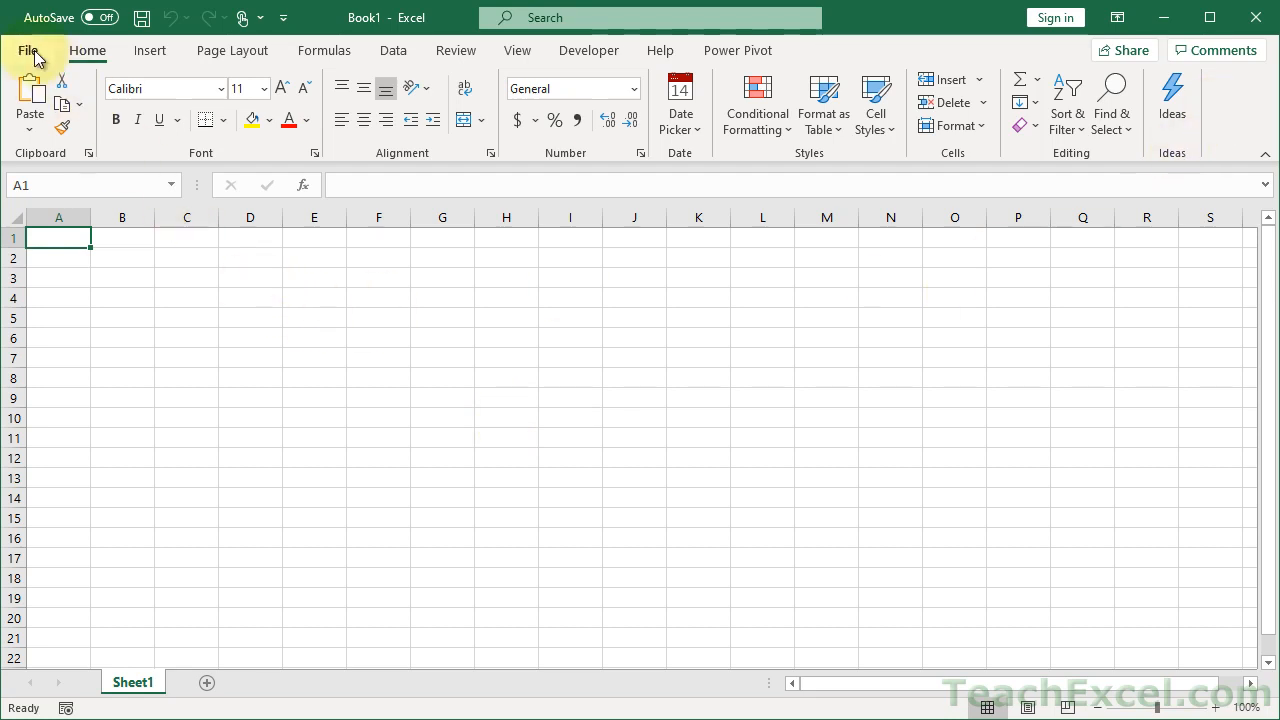
- Reach Excel Options > Customize Ribbon and expand the 'Choose commands from' list
left_click(28, 50)
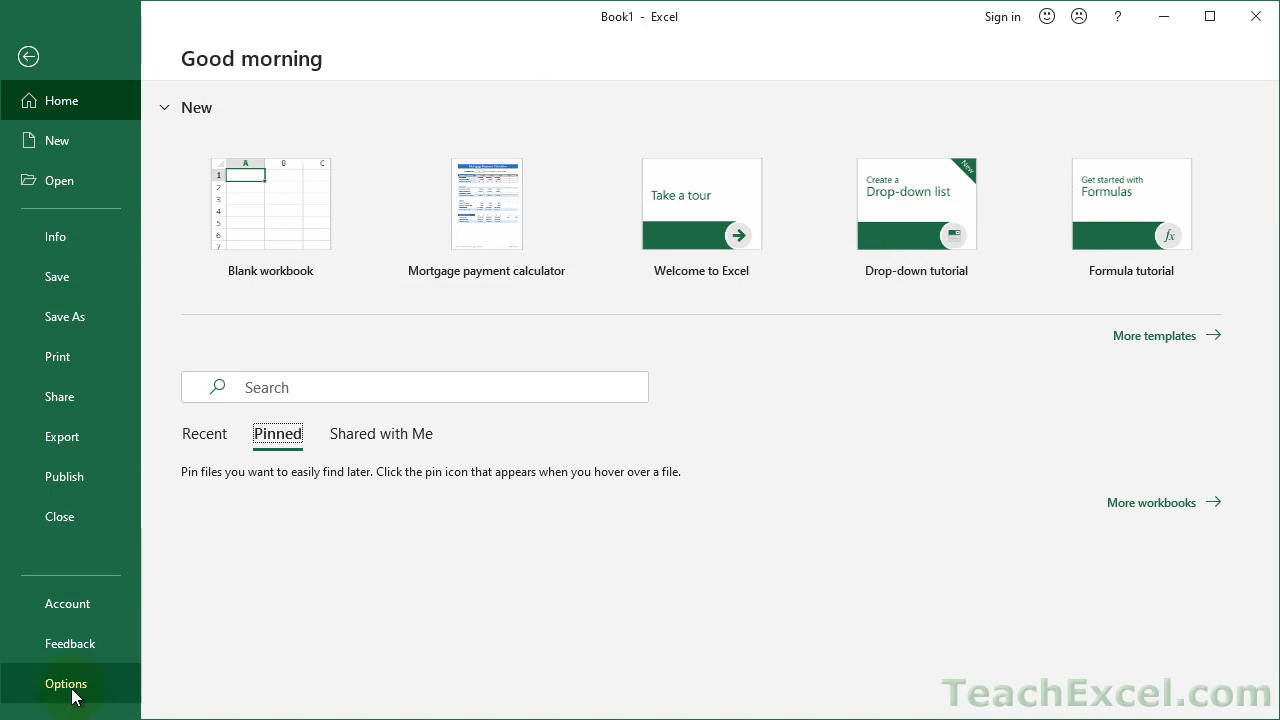
left_click(64, 684)
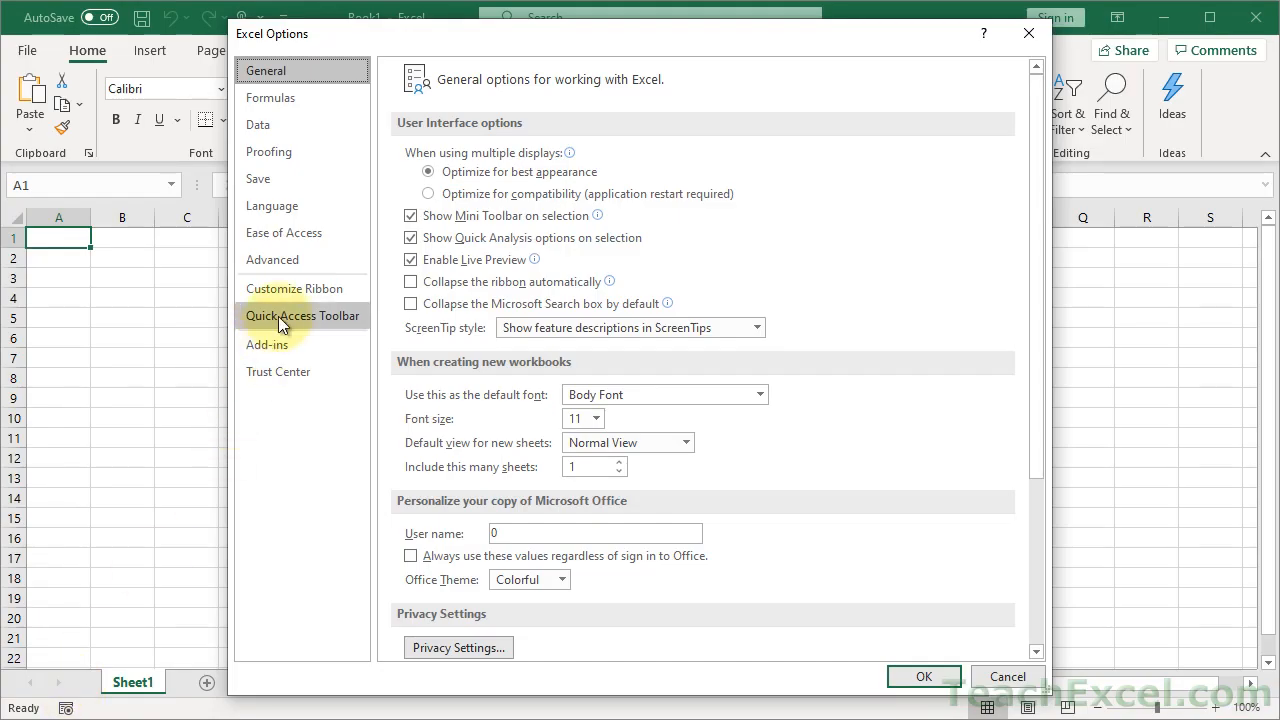
left_click(294, 288)
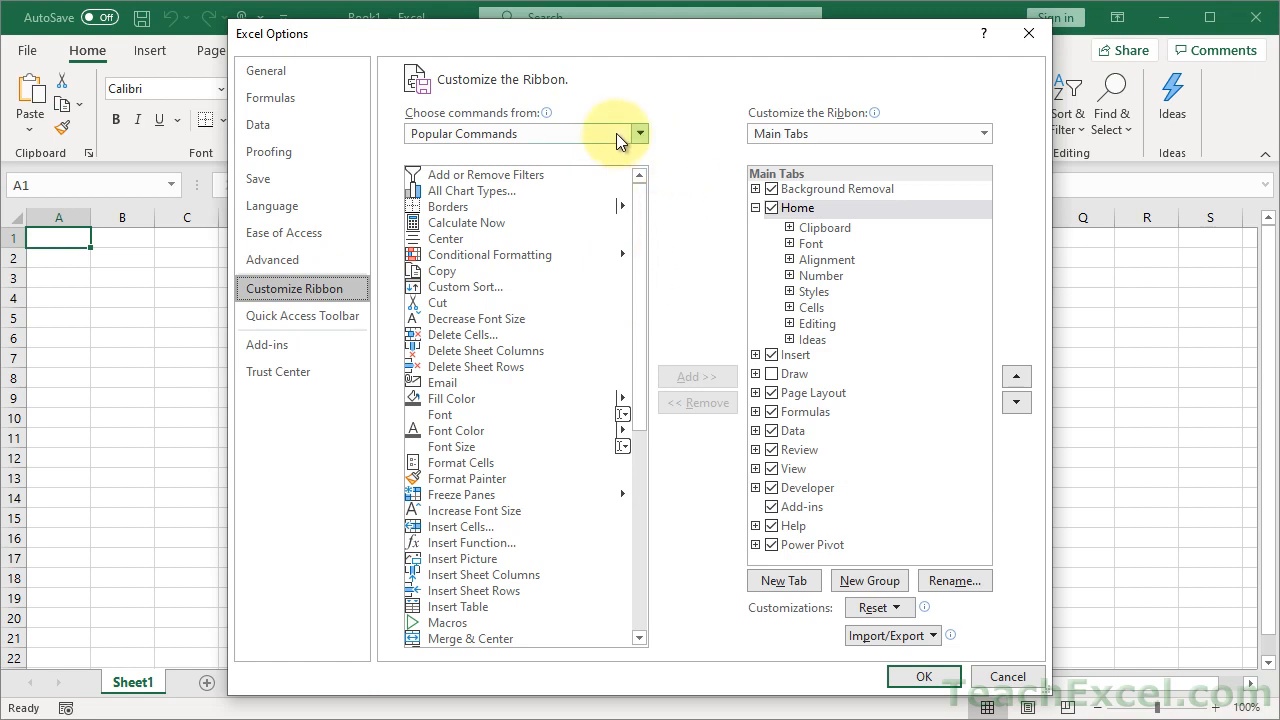
left_click(638, 132)
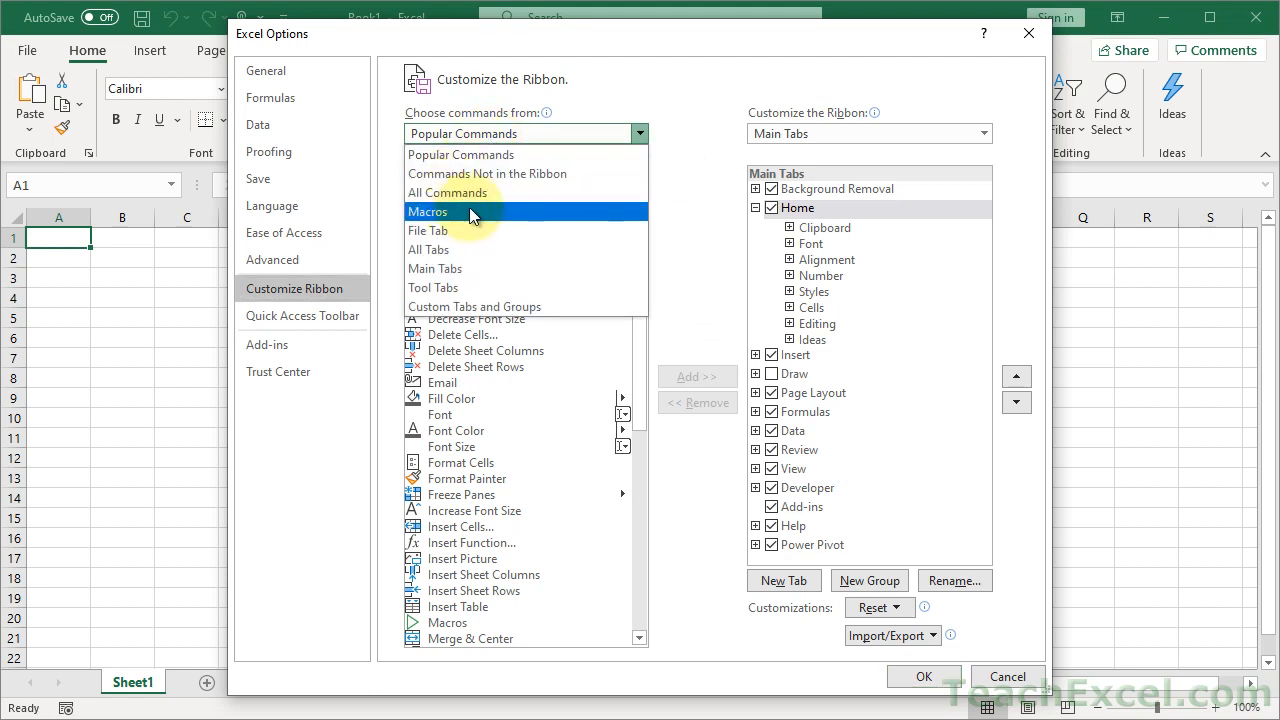
- Choose Macros as the command source, listing PERSONAL.XLSB!HiThere
left_click(428, 212)
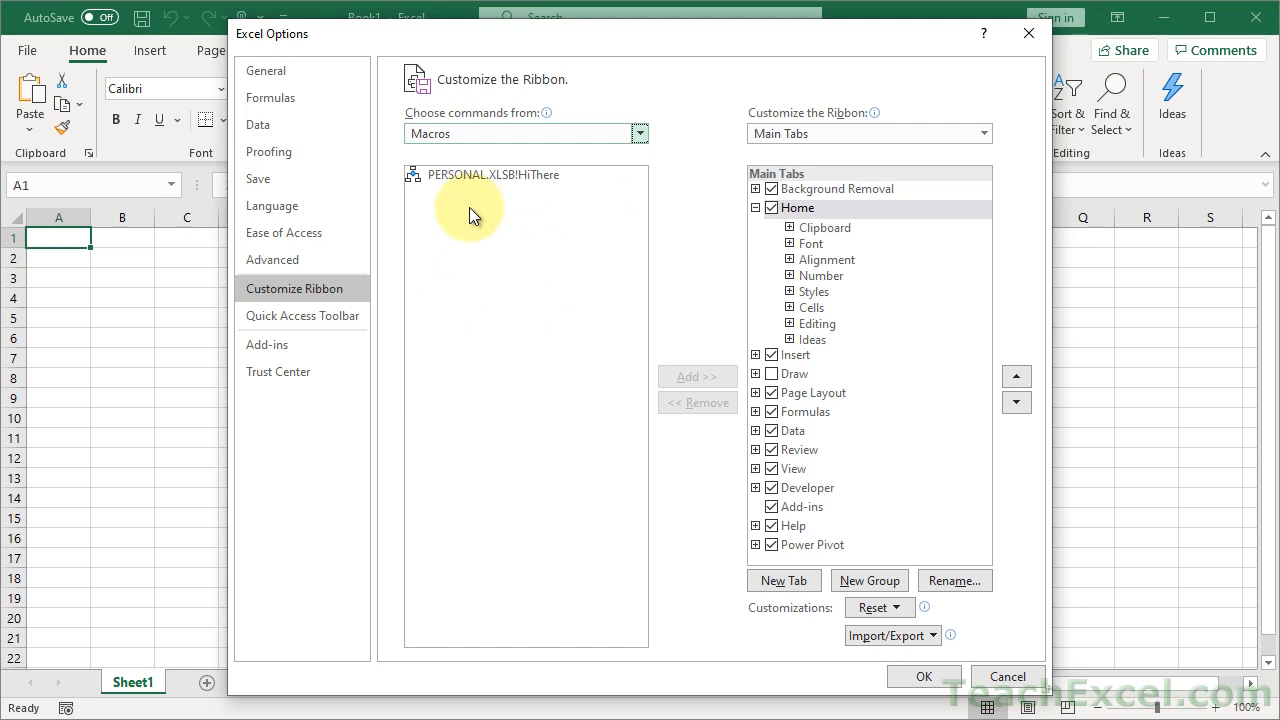
mouse_move(556, 348)
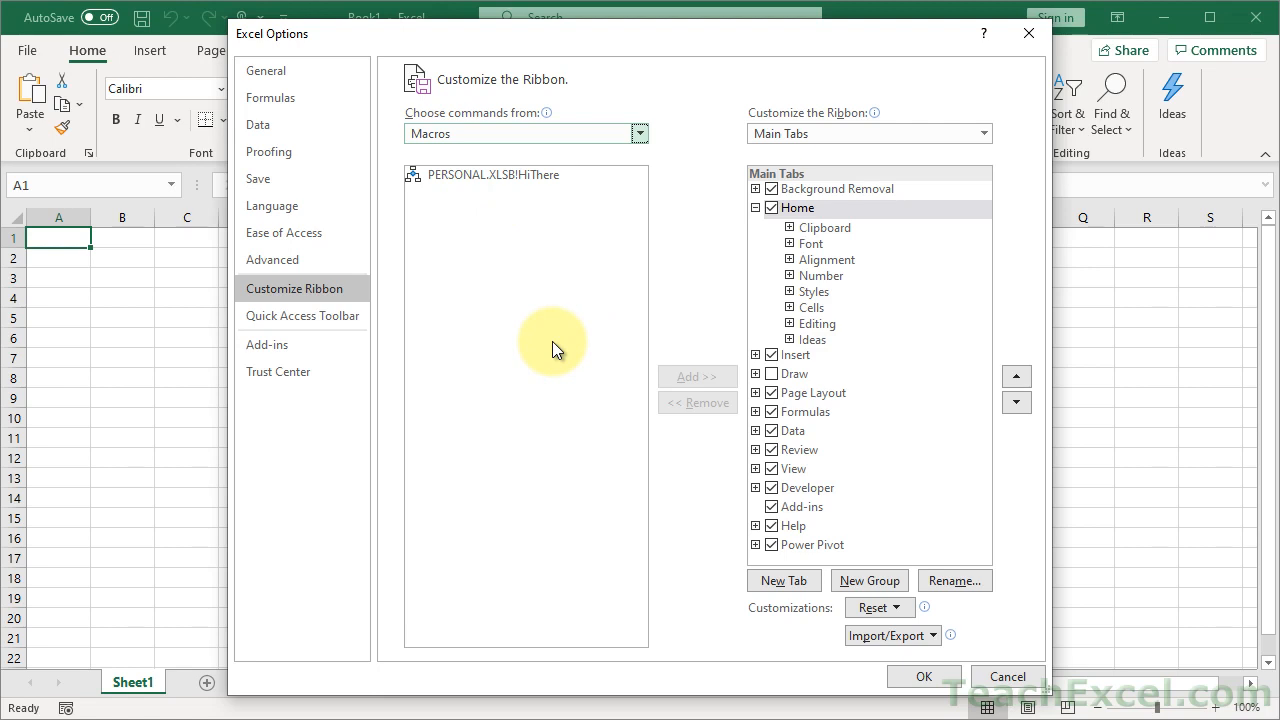
mouse_move(556, 356)
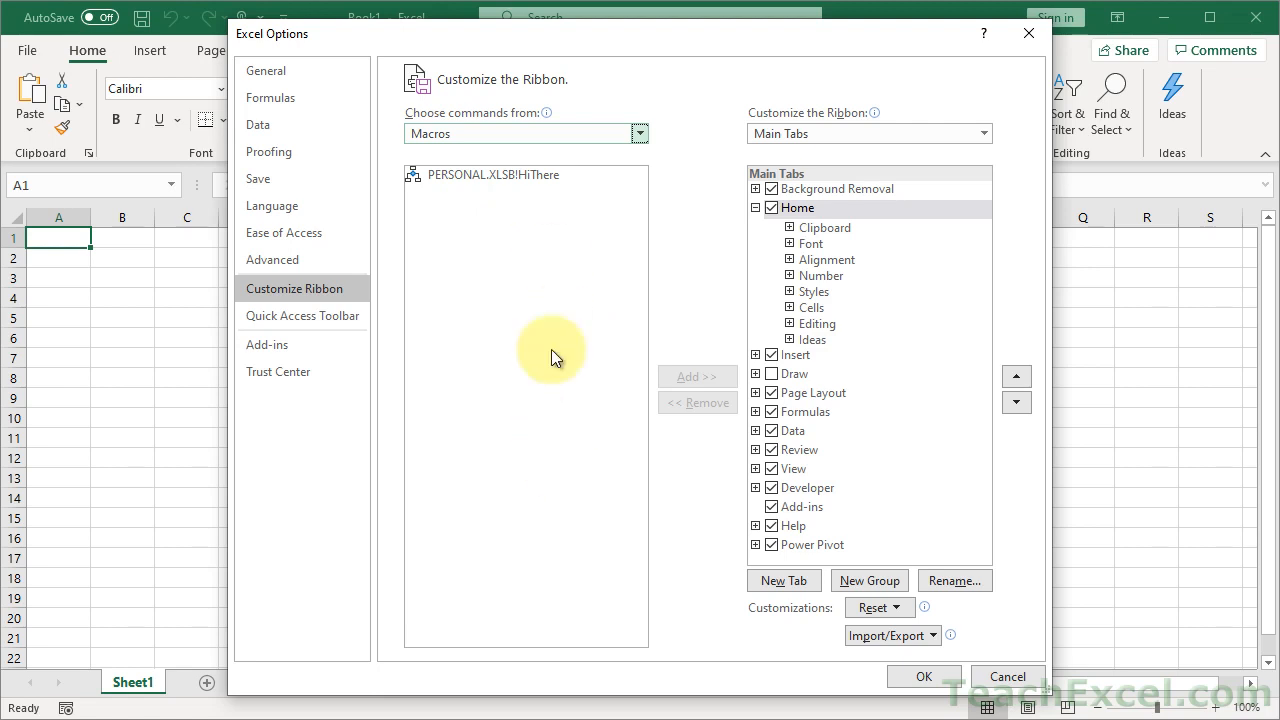
mouse_move(532, 346)
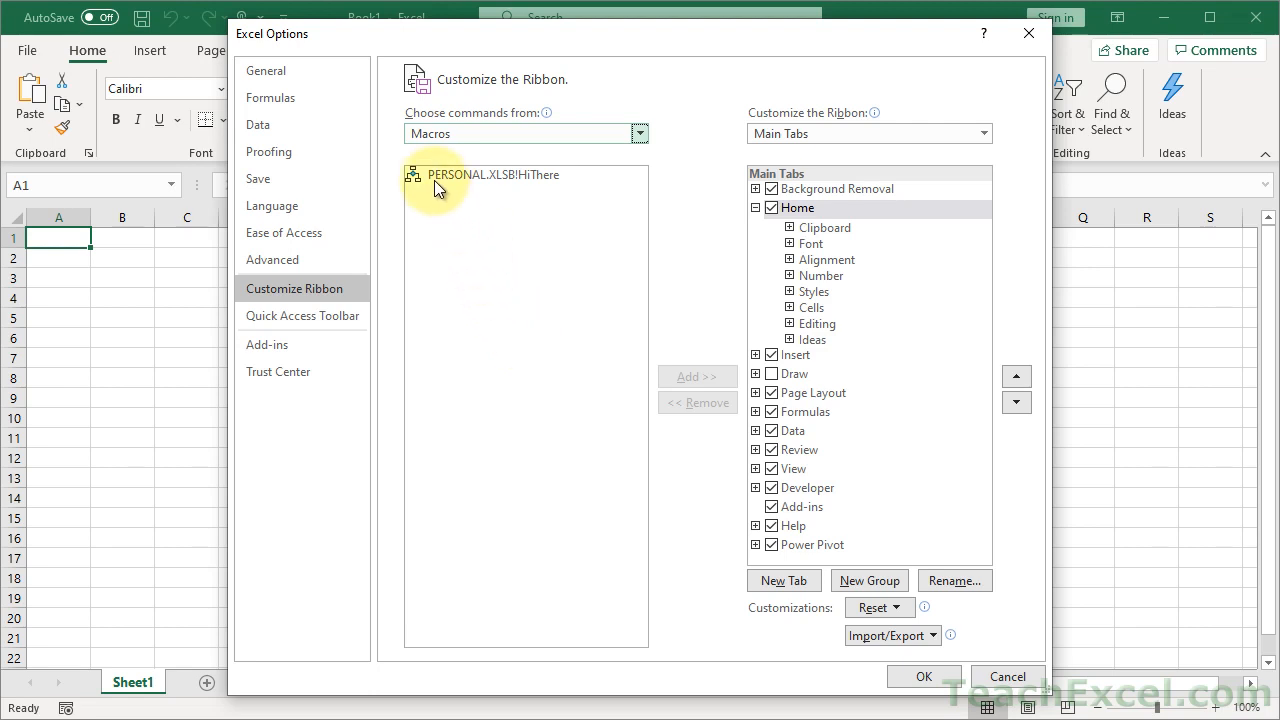
mouse_move(508, 184)
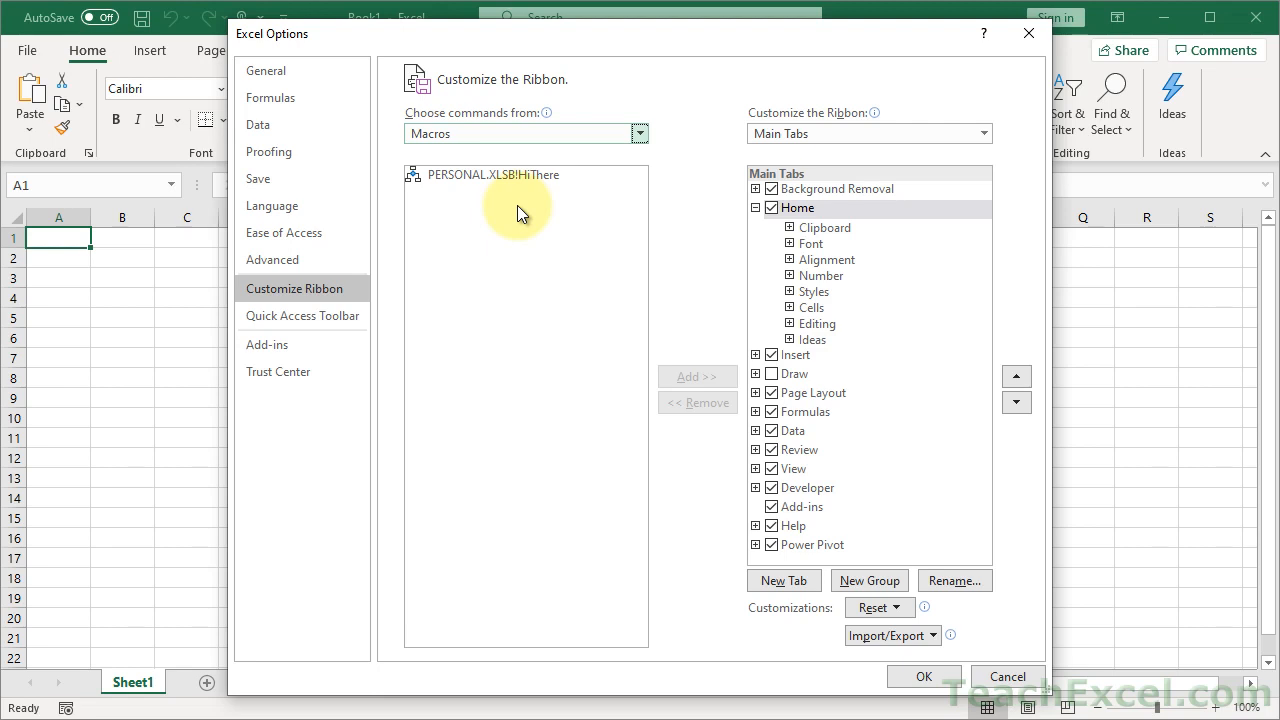
- With HiThere picked, add a new custom group under the Home tab and select it
left_click(490, 174)
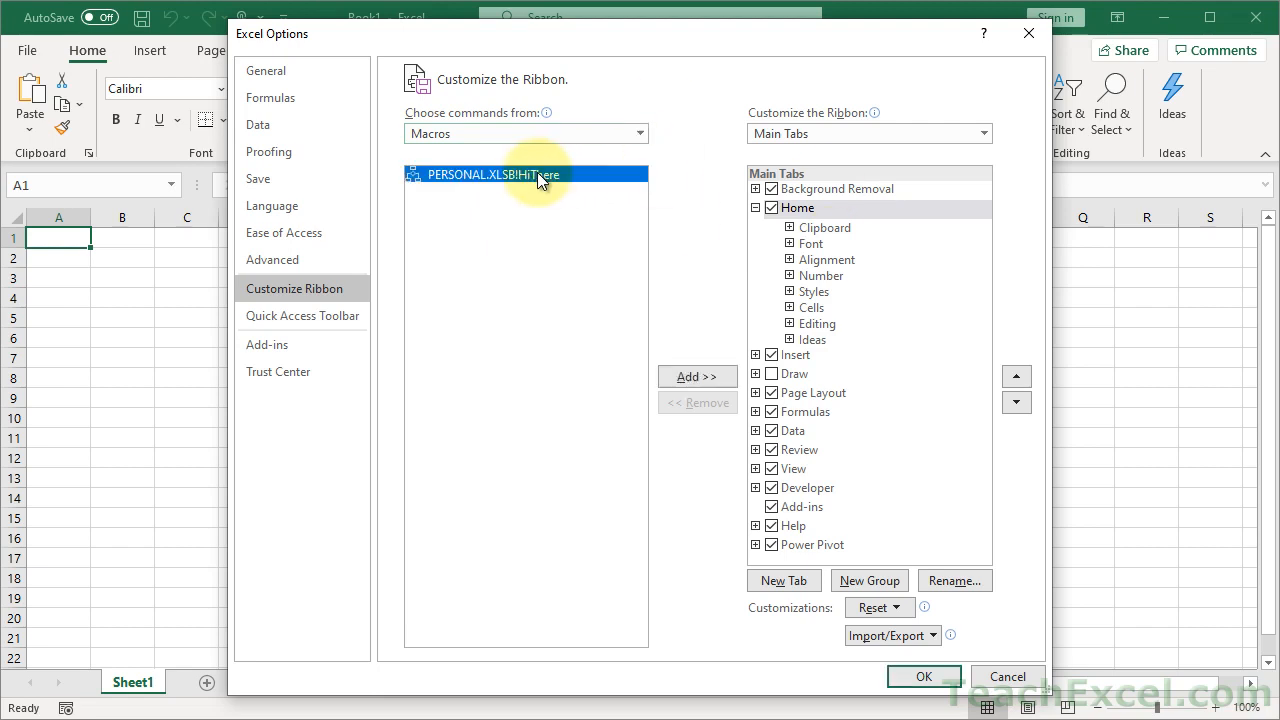
mouse_move(892, 470)
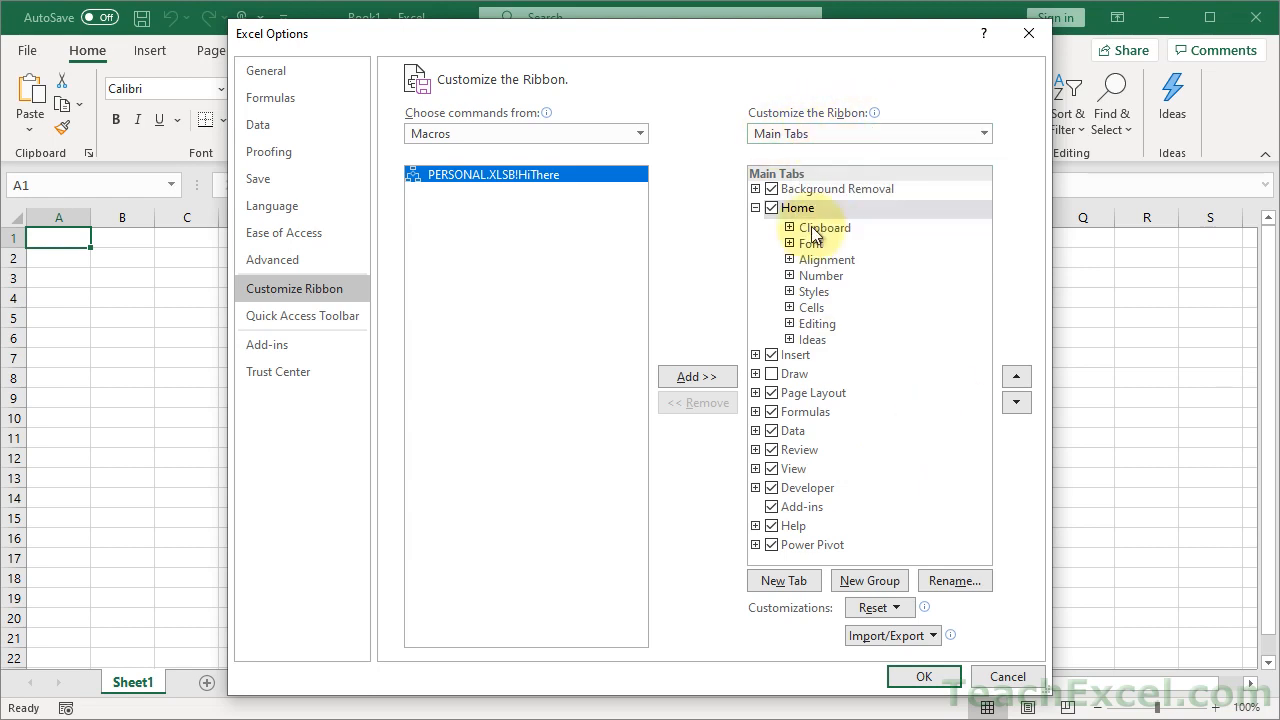
left_click(796, 206)
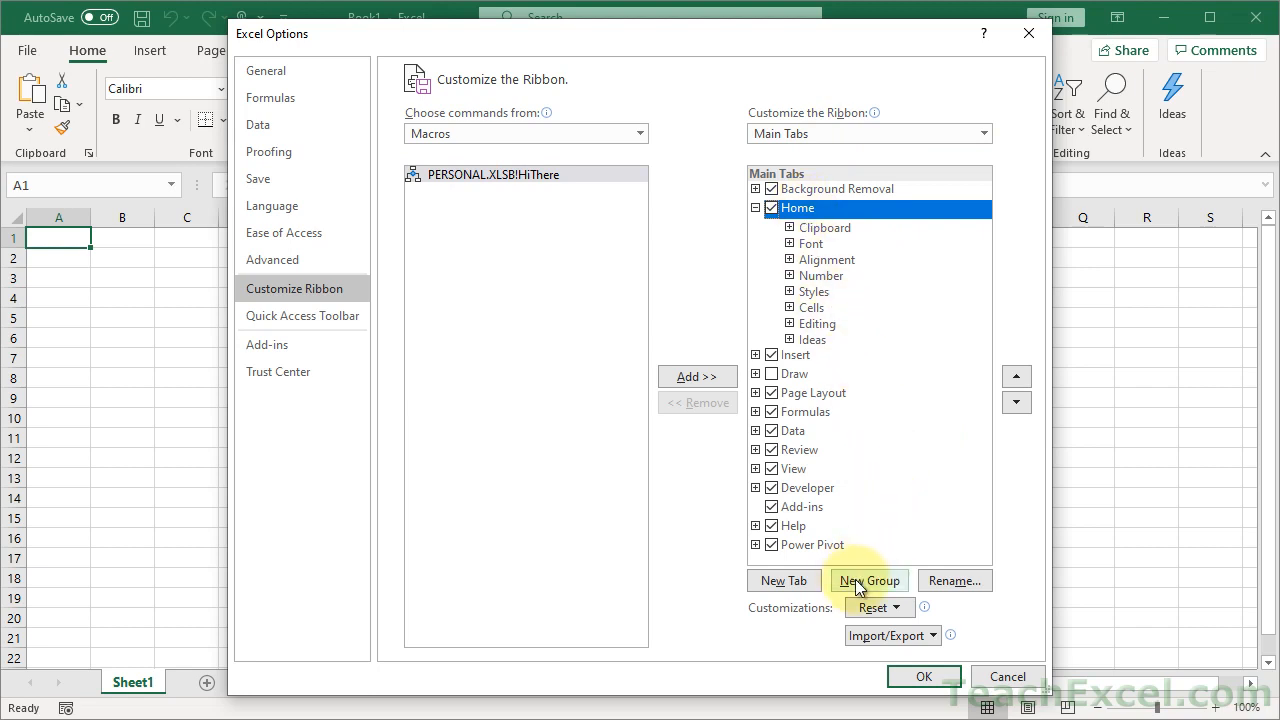
left_click(868, 580)
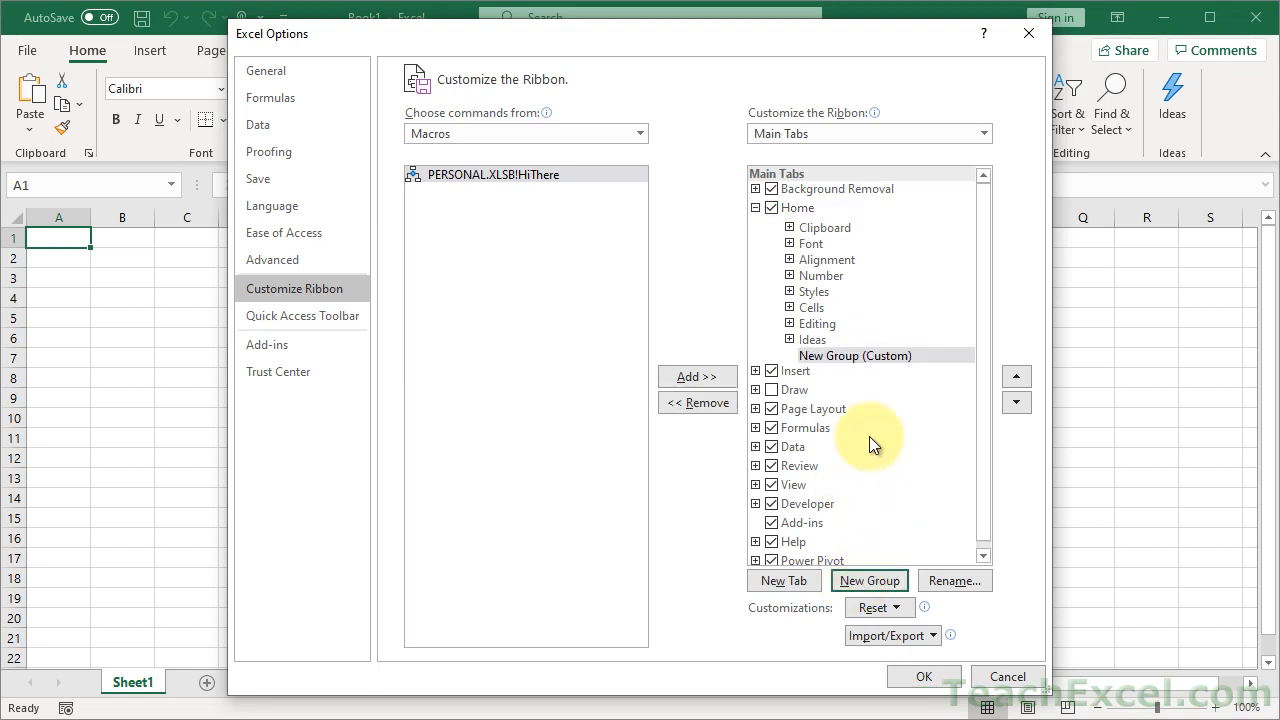
left_click(856, 356)
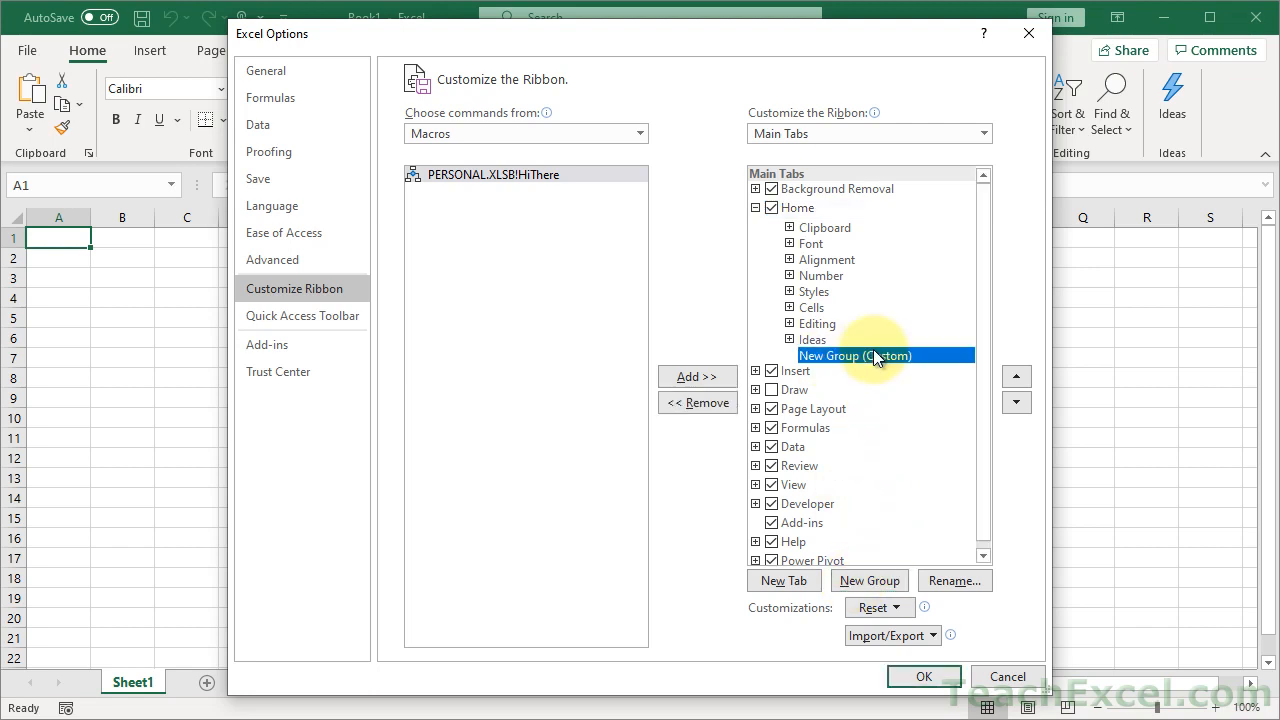
- Rename the new group to 'My Macros' and reselect the HiThere macro
left_click(954, 580)
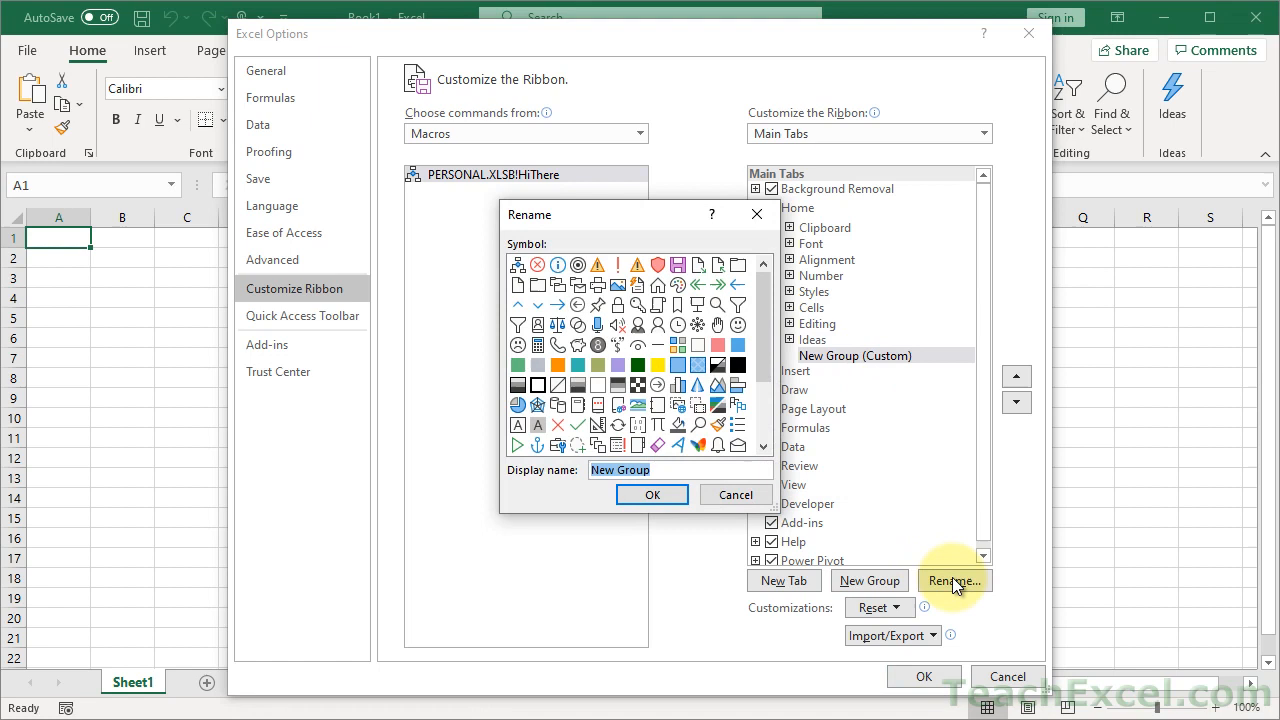
type("My Macros")
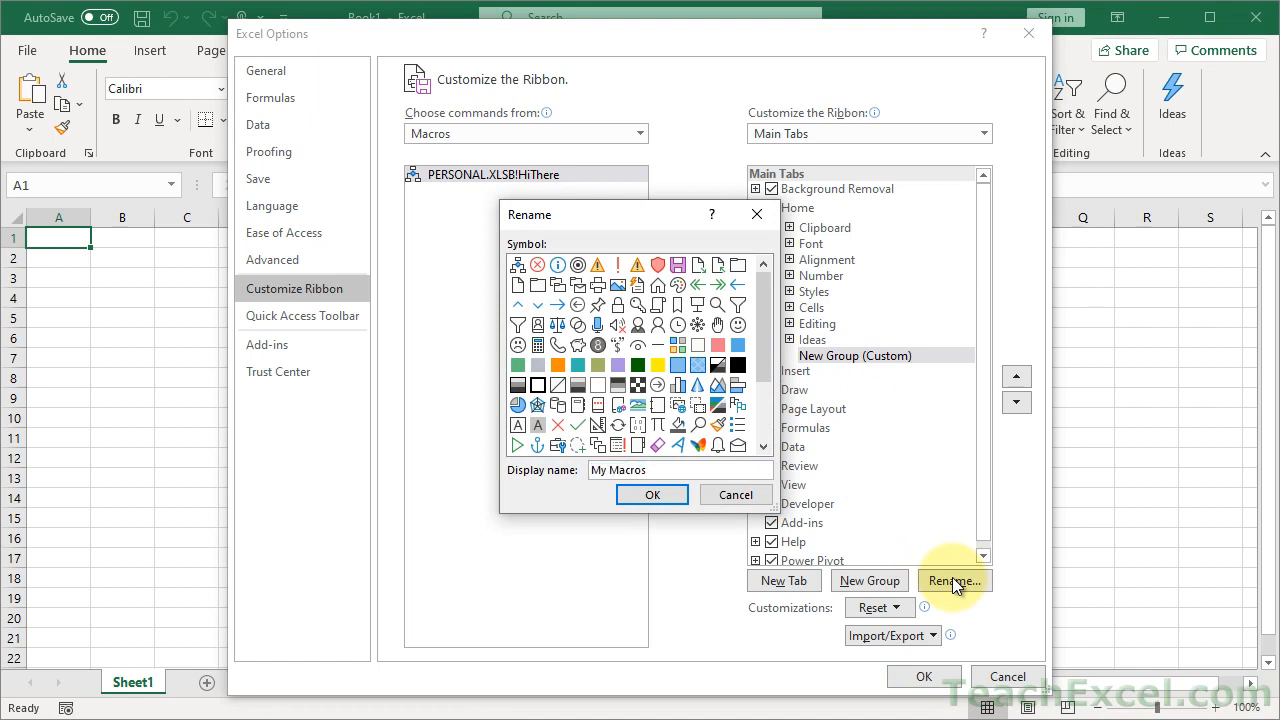
left_click(652, 494)
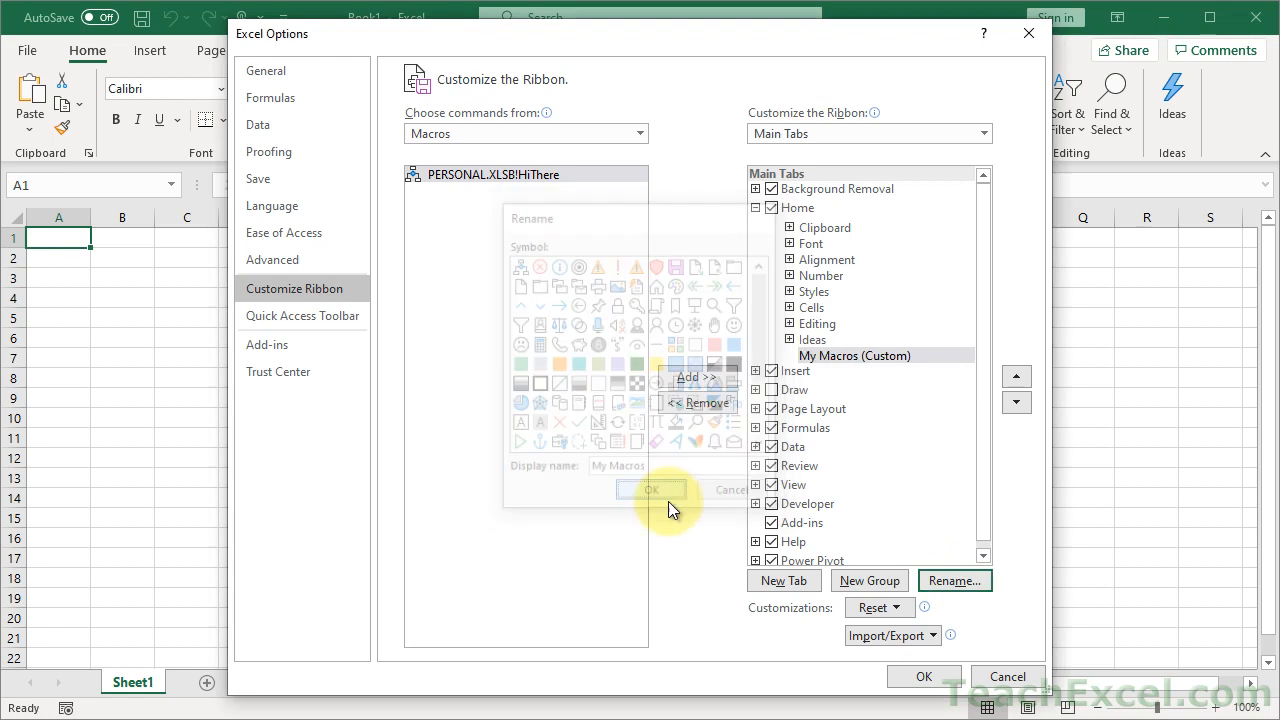
left_click(652, 488)
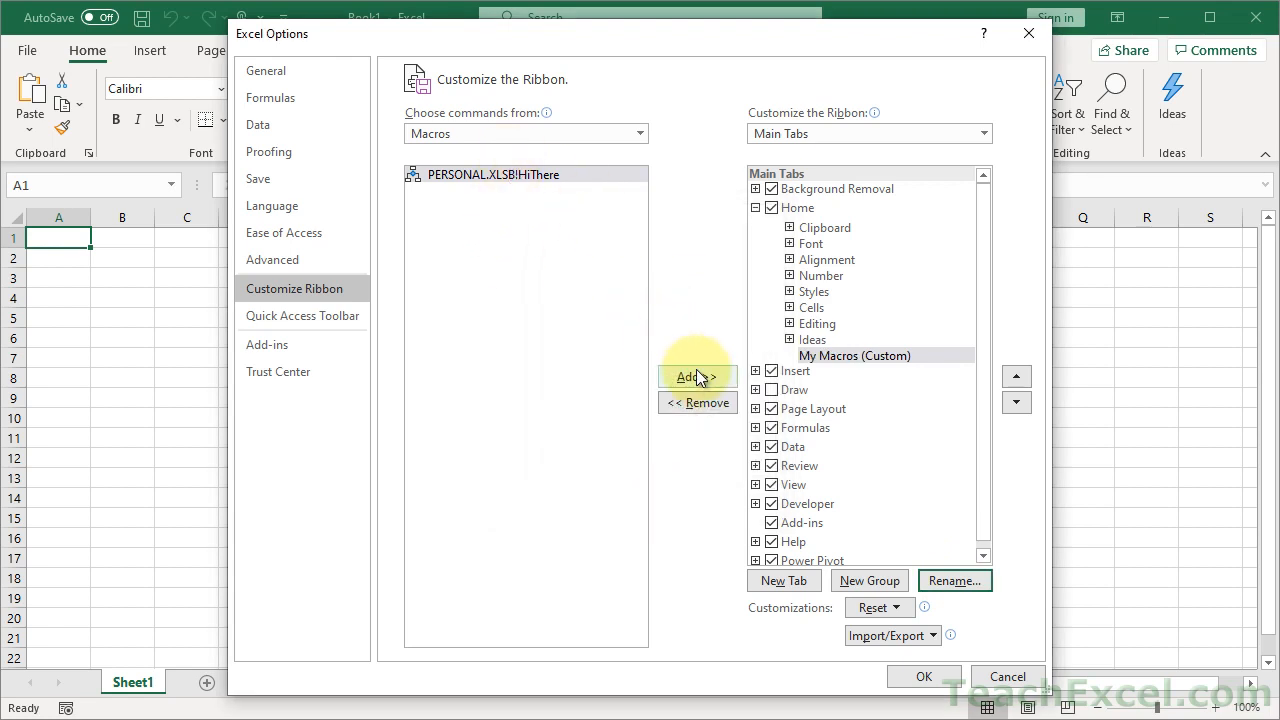
- Add the HiThere macro into My Macros and start renaming its entry
left_click(696, 376)
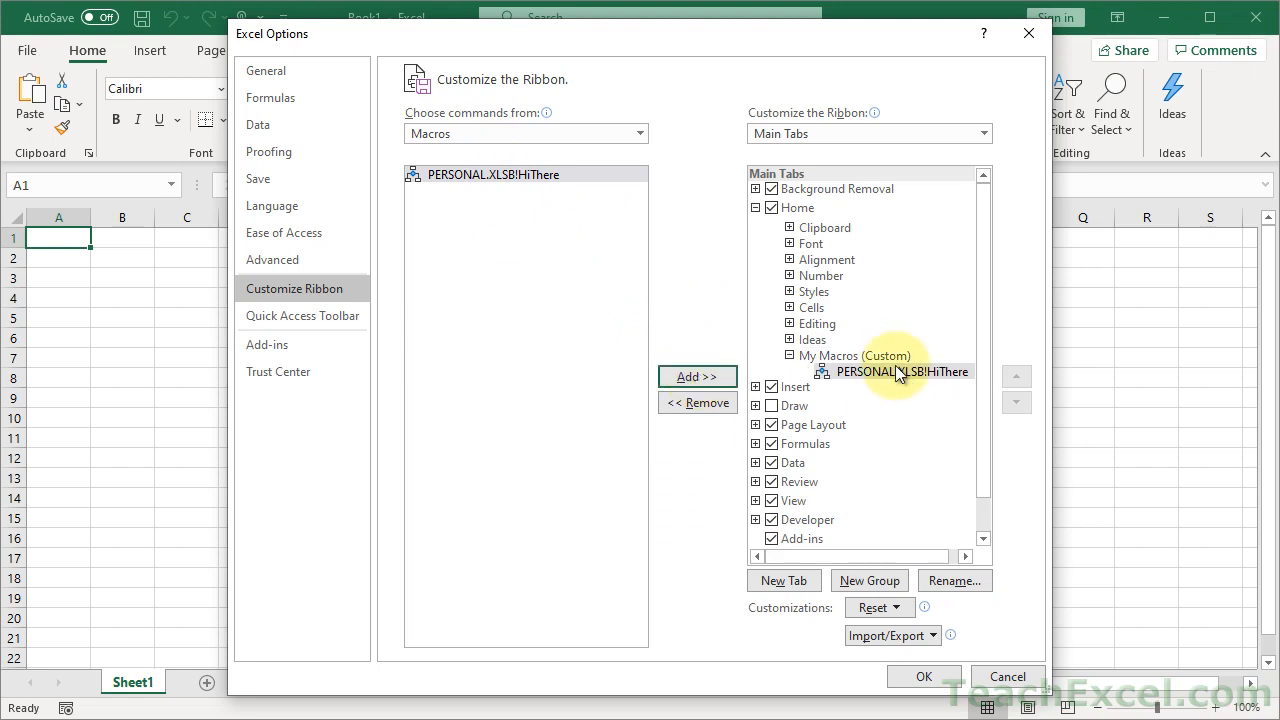
left_click(900, 370)
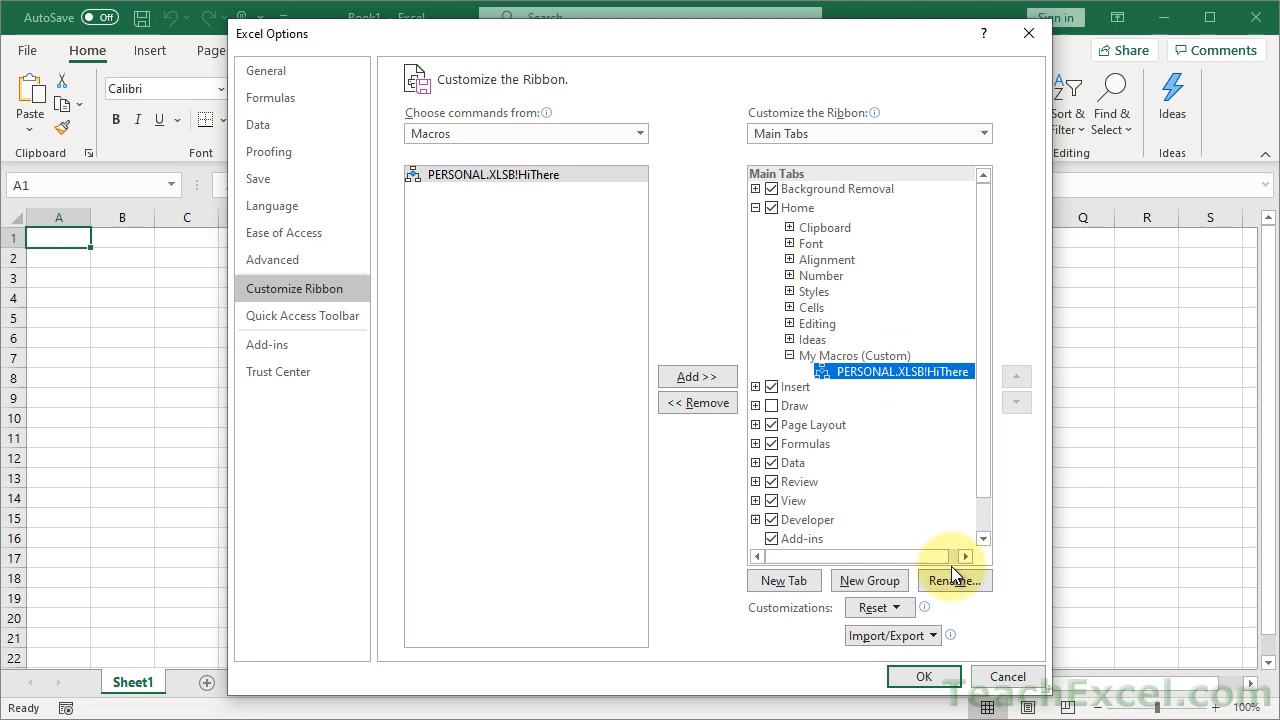
left_click(954, 580)
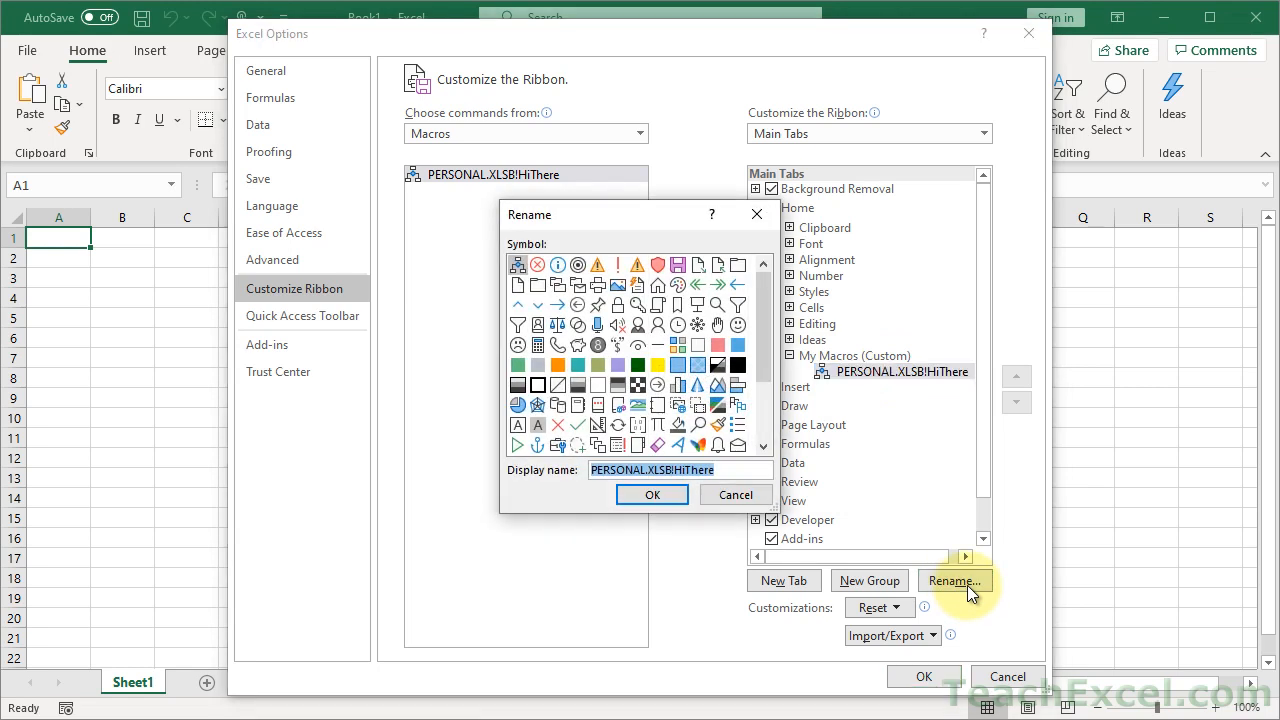
- Label the button 'Hey! :)' with a symbol, then apply the ribbon changes
type("H")
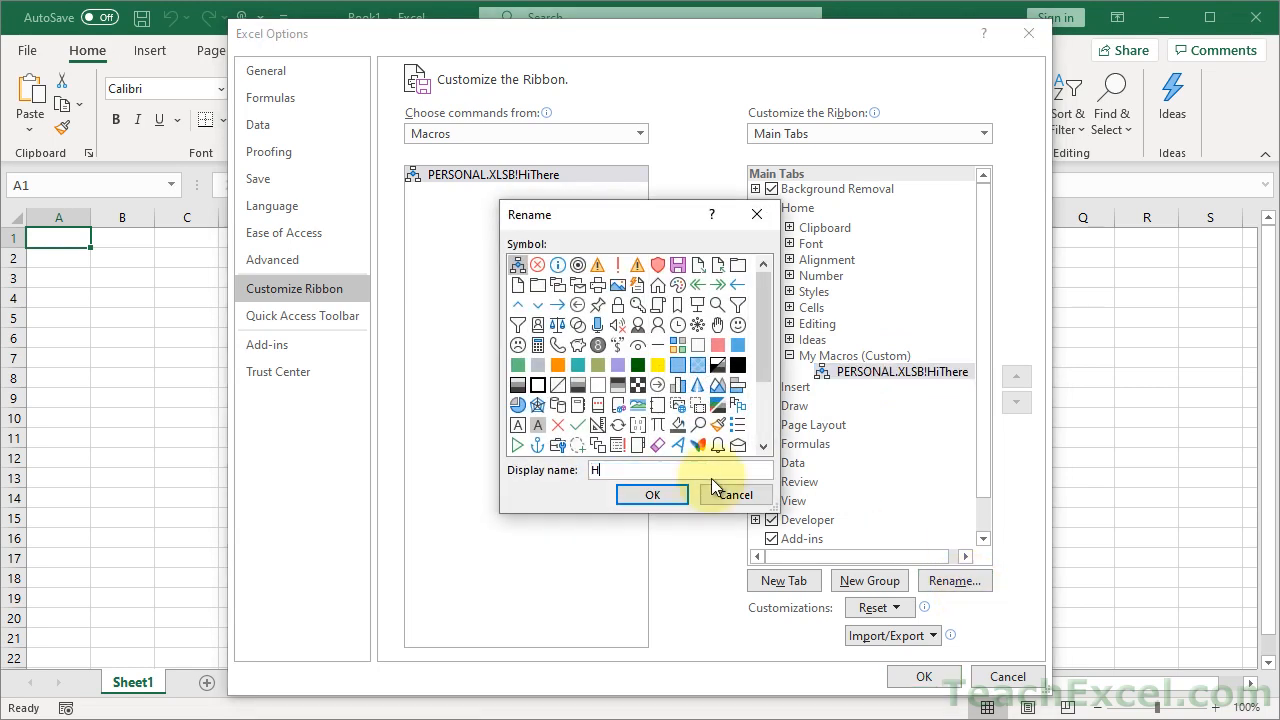
type("Hey! :")
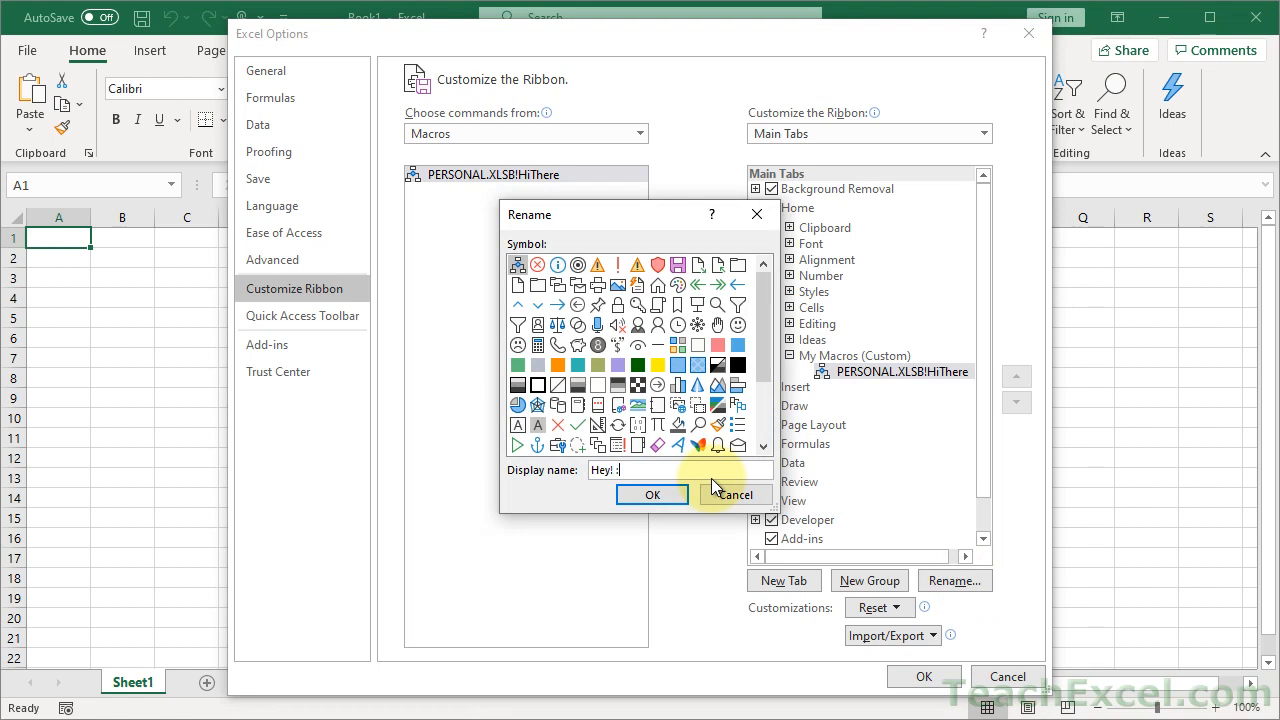
type(":0")
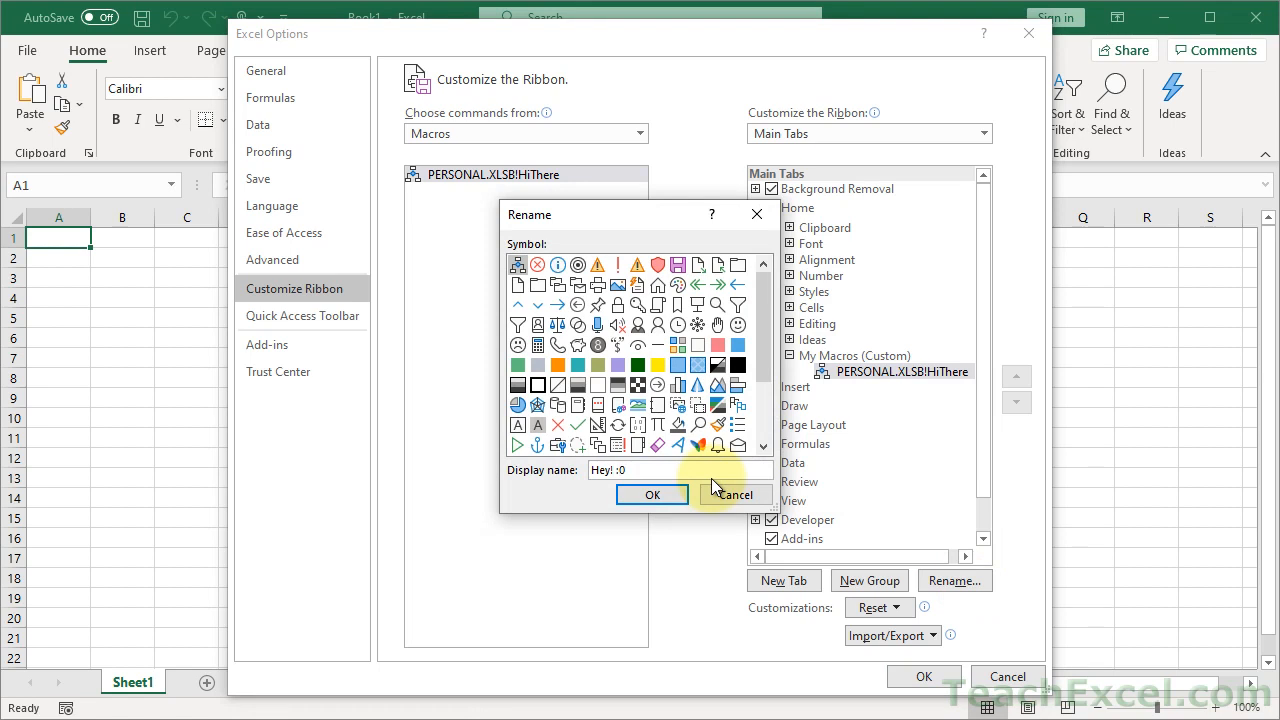
scroll("down", 3)
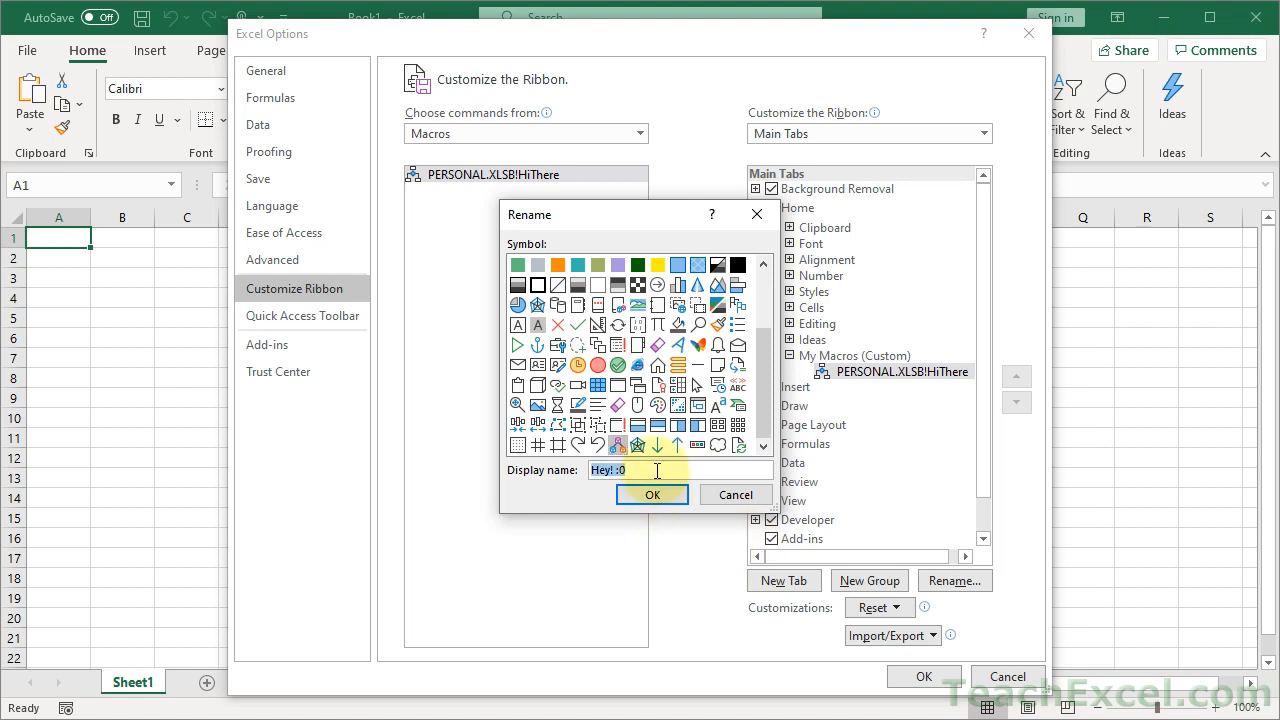
type(")")
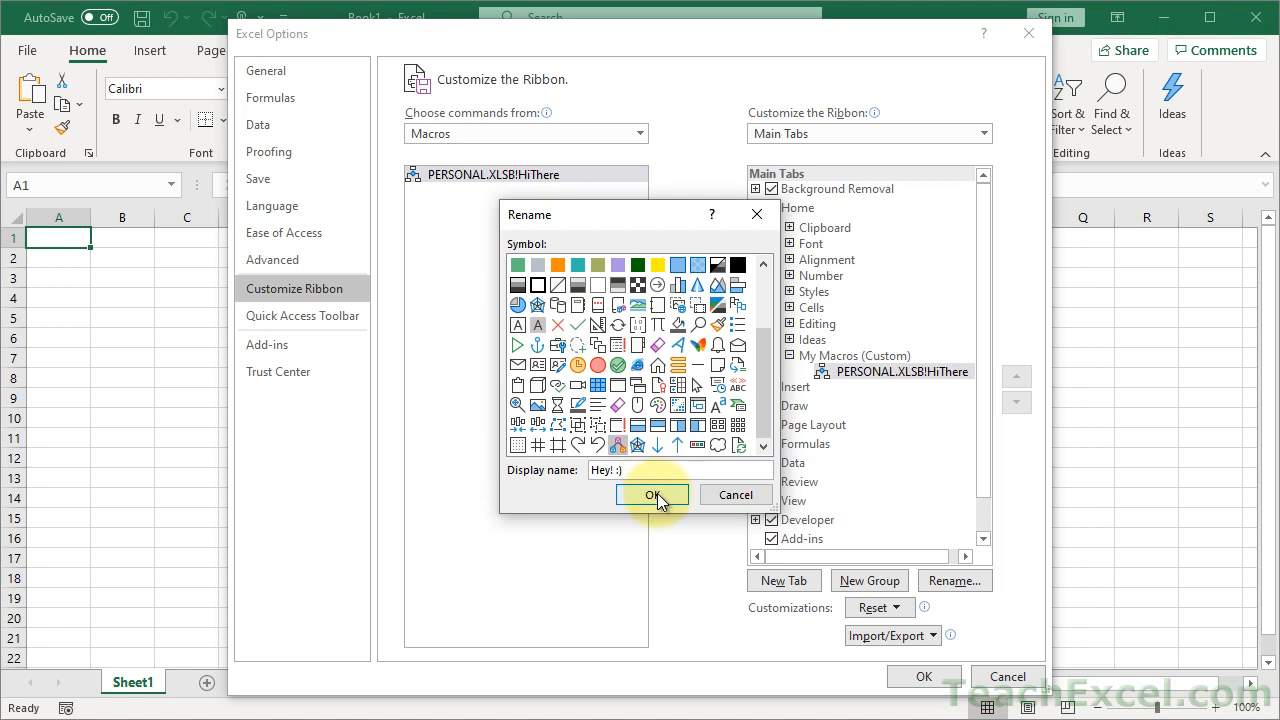
left_click(652, 494)
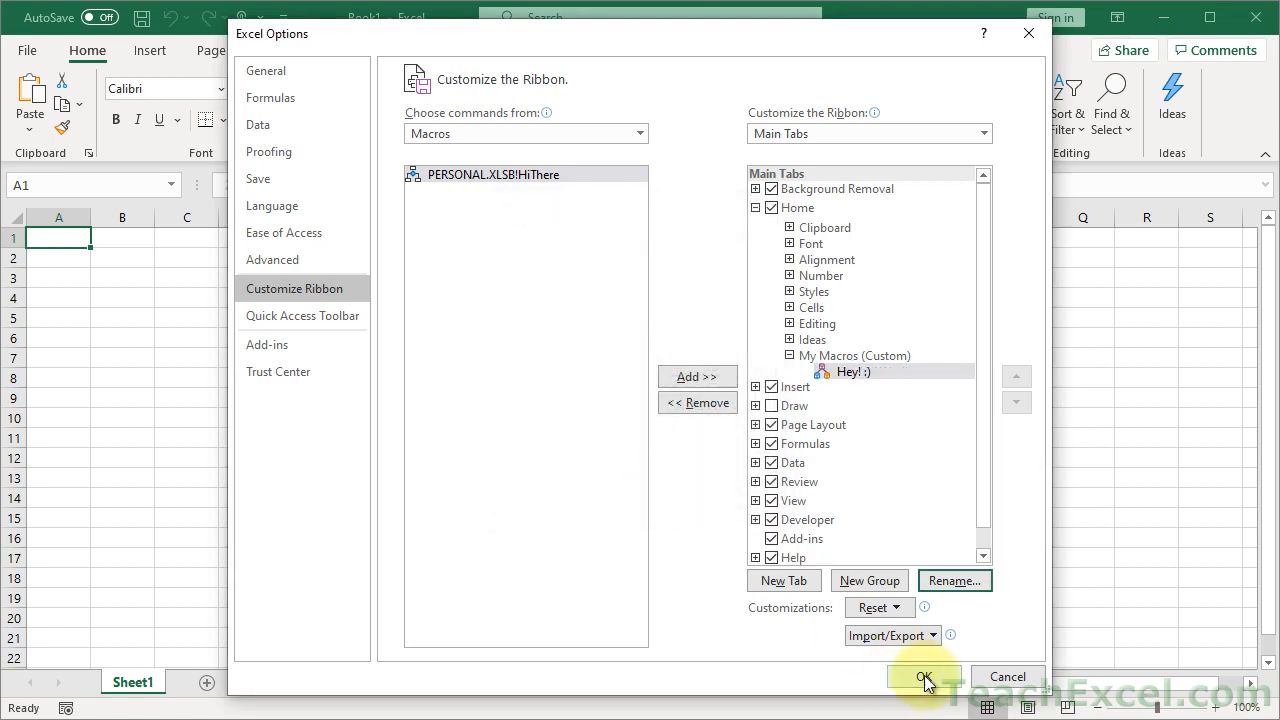
left_click(922, 676)
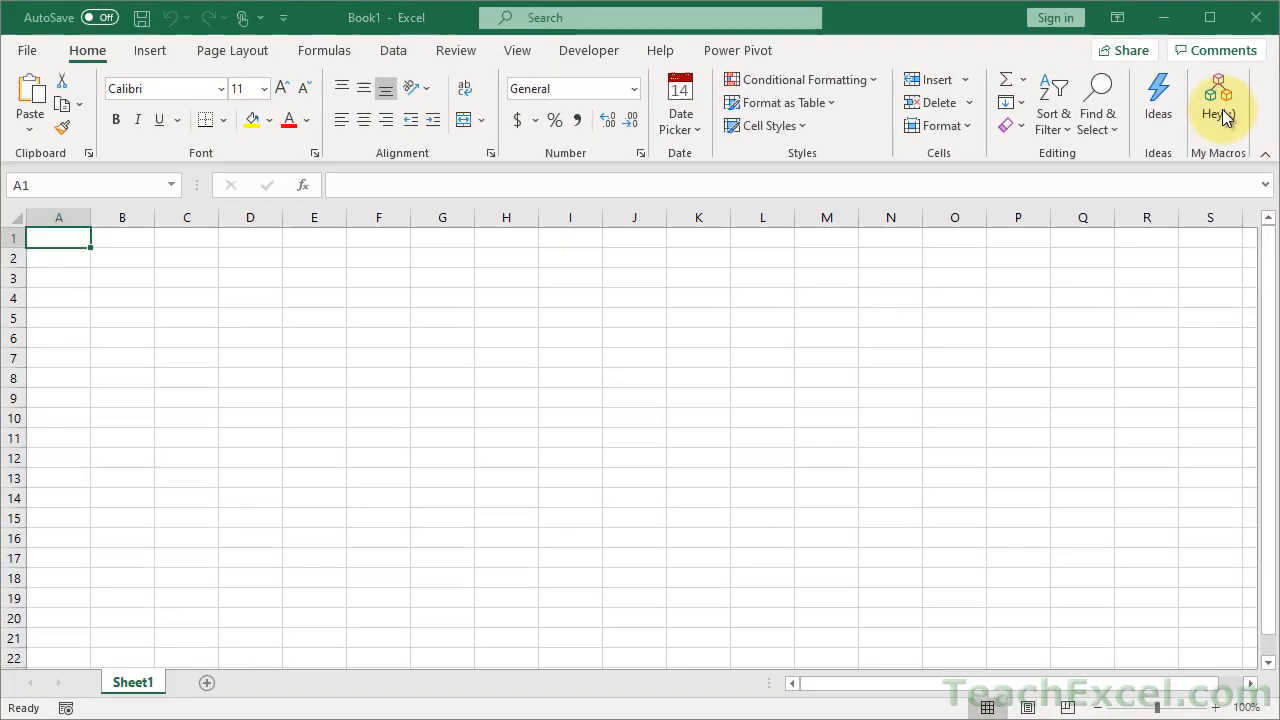
- Run the greeting macro from the new Hey! :) button and dismiss its message
left_click(1218, 96)
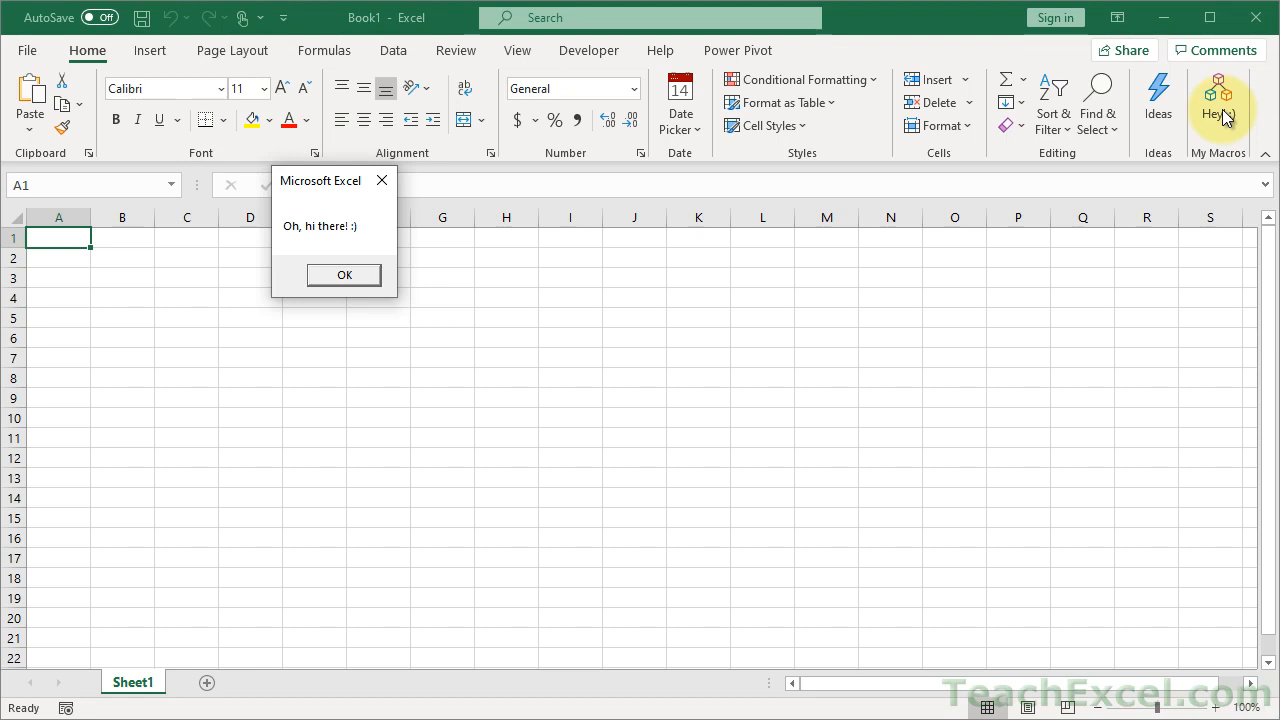
mouse_move(950, 276)
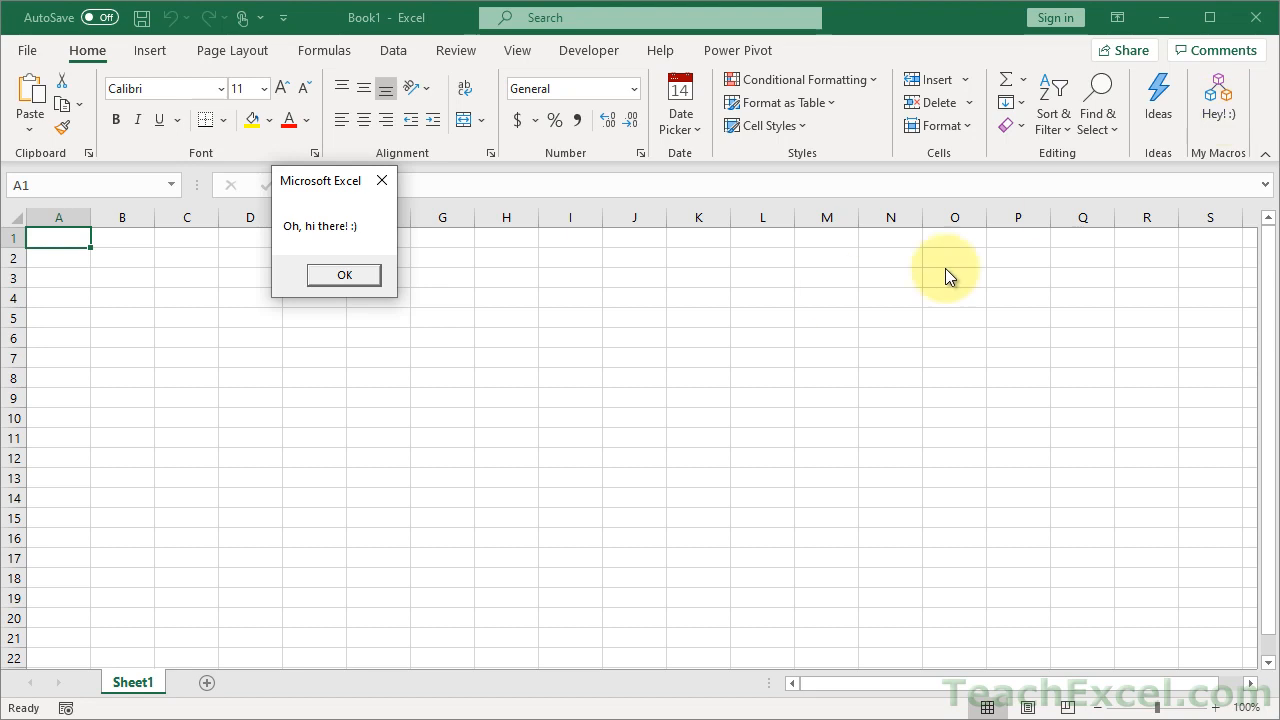
left_click(344, 276)
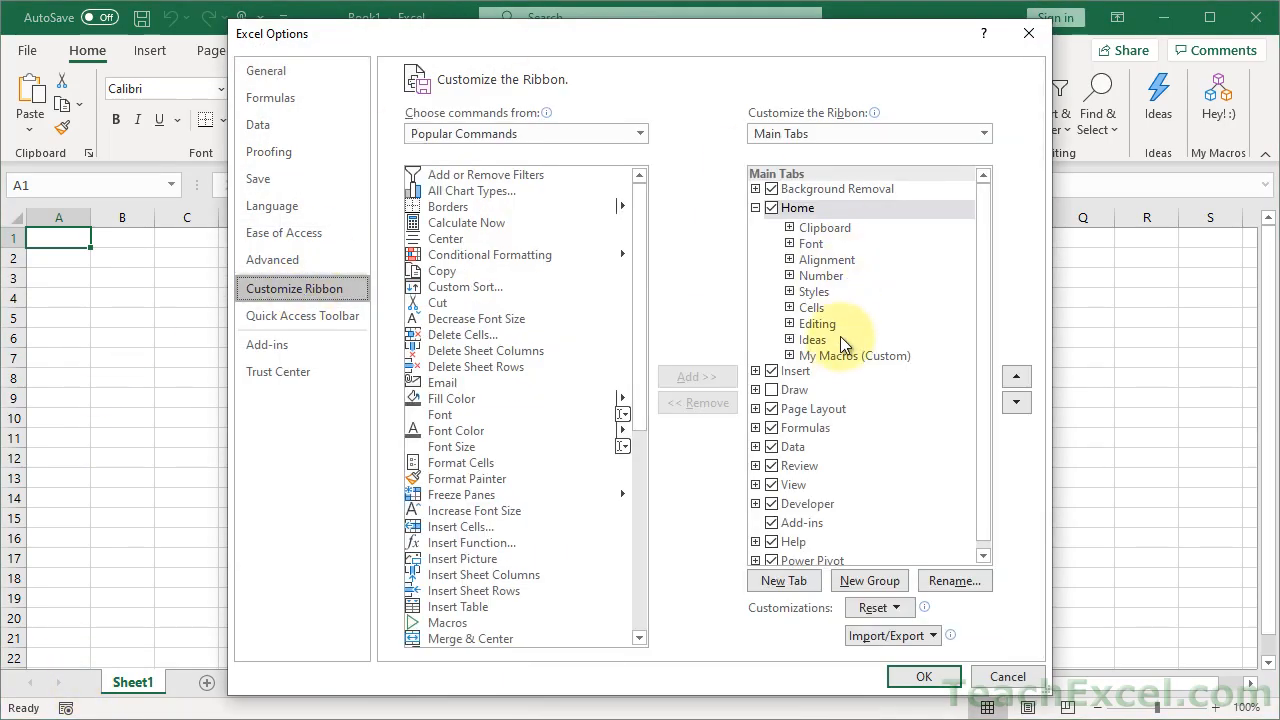
left_click(854, 356)
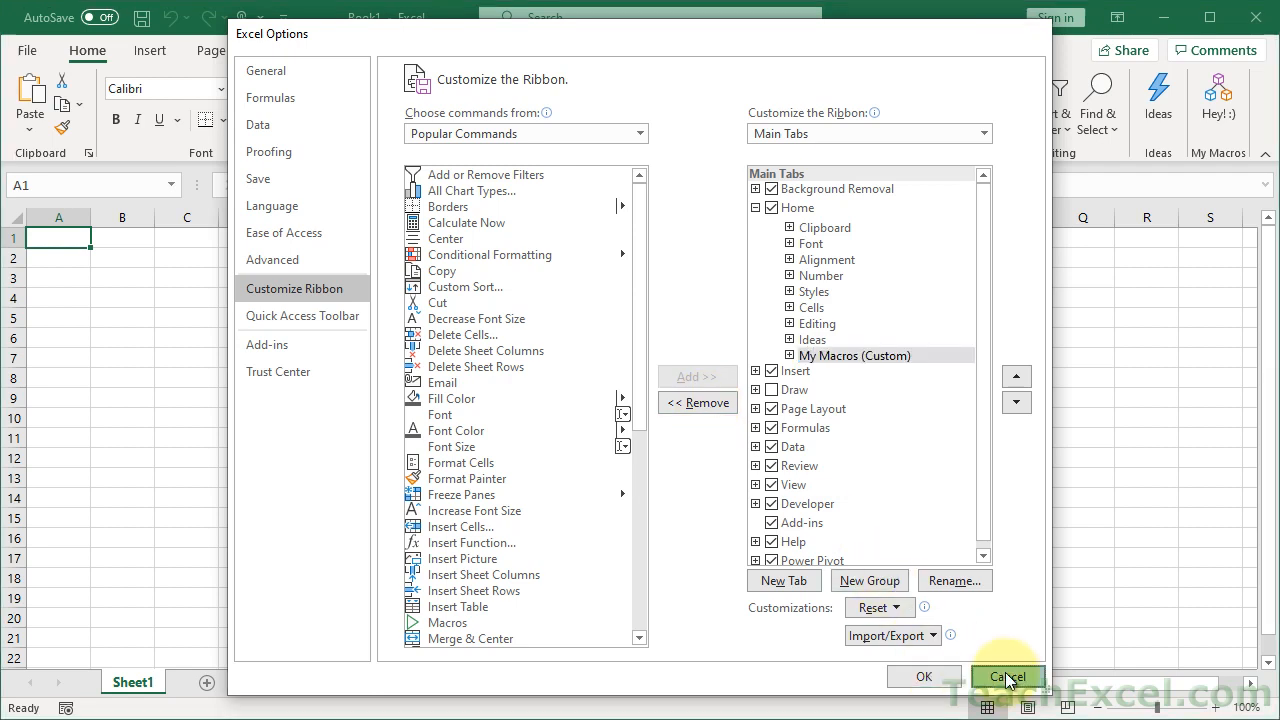
left_click(1008, 676)
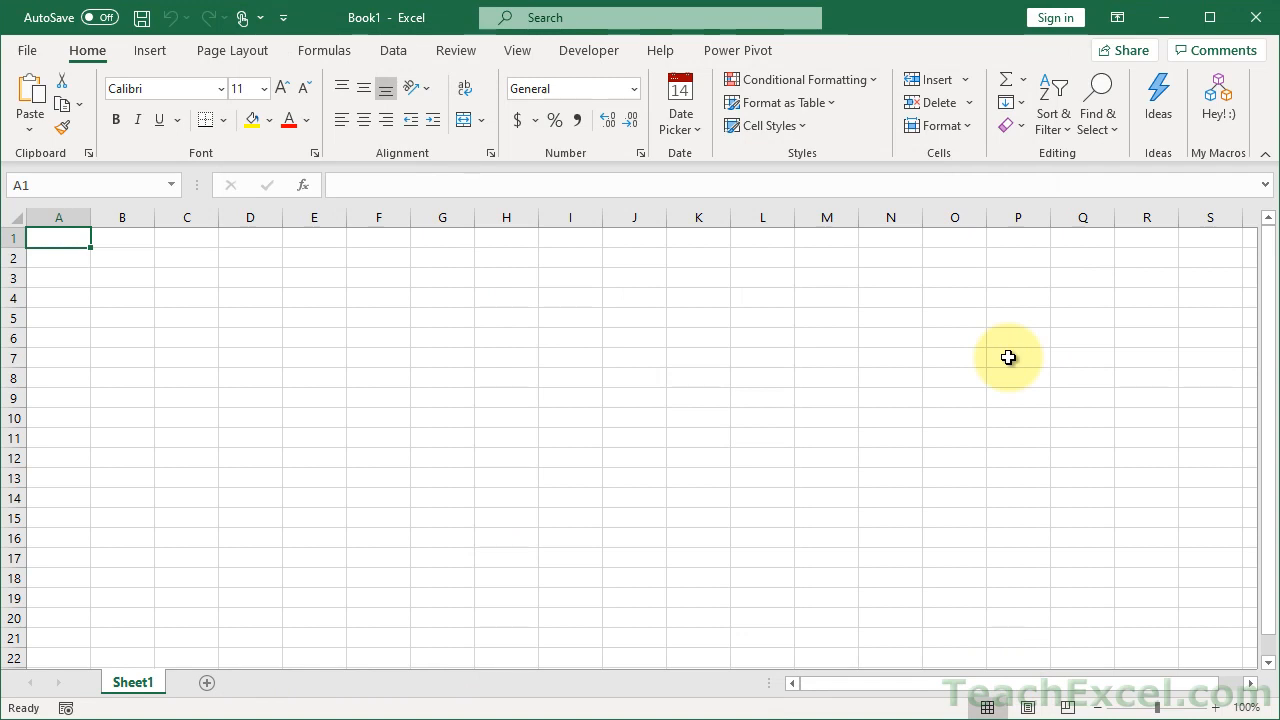
left_click(1216, 90)
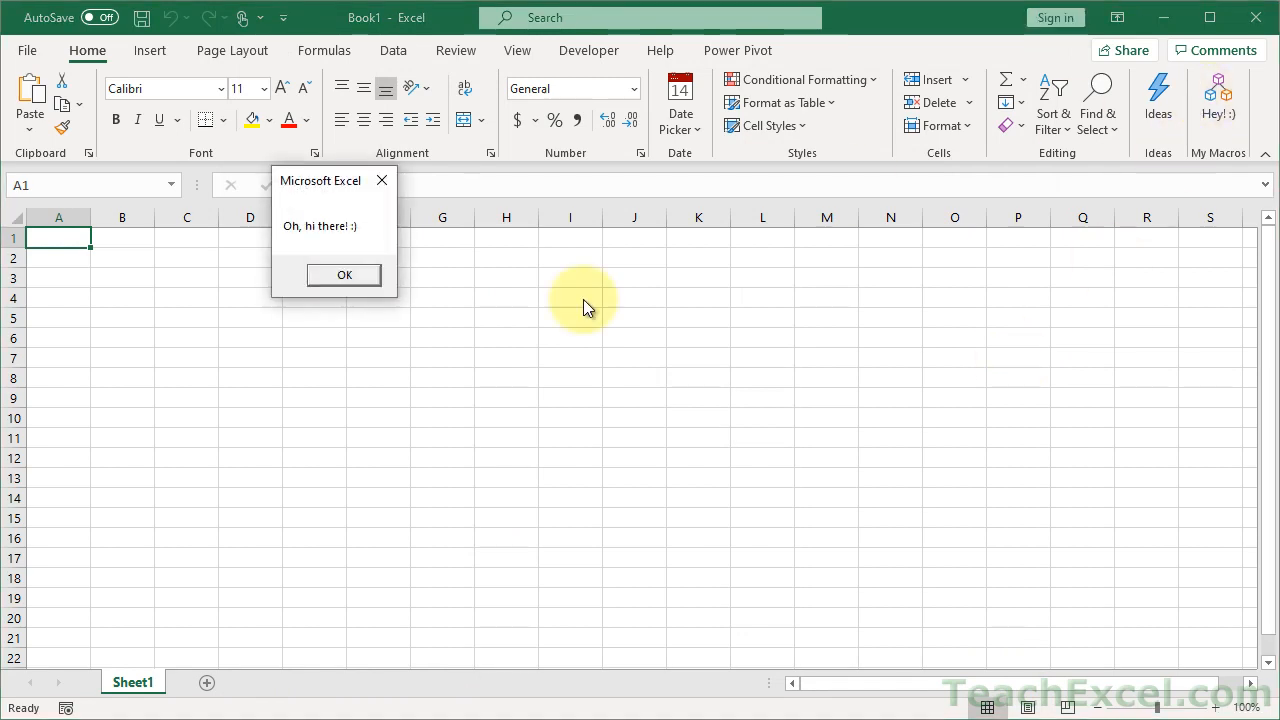